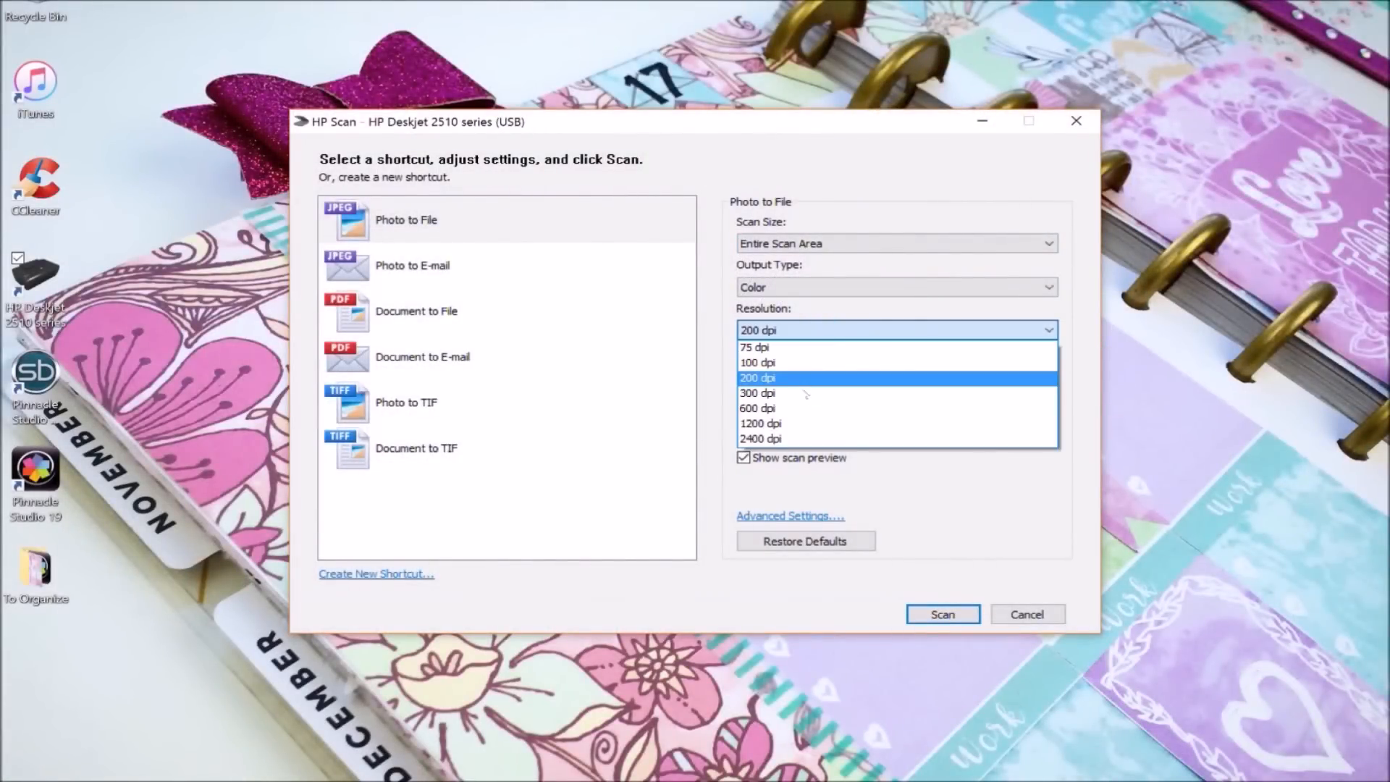
Scan the drawing at 600 dpi, keeping JPEG as the file type.
{"action": "left_click", "coordinate": [757, 408]}
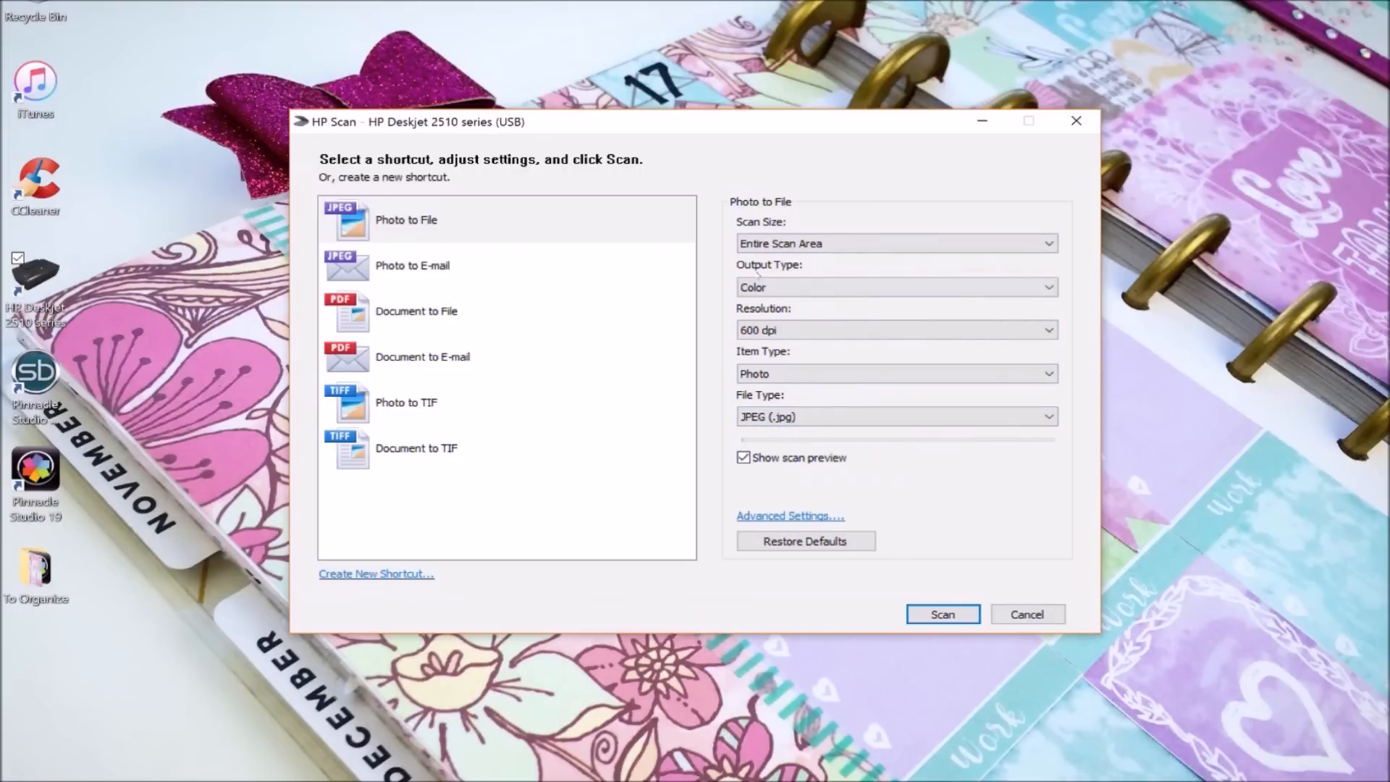
{"action": "left_click", "coordinate": [895, 417]}
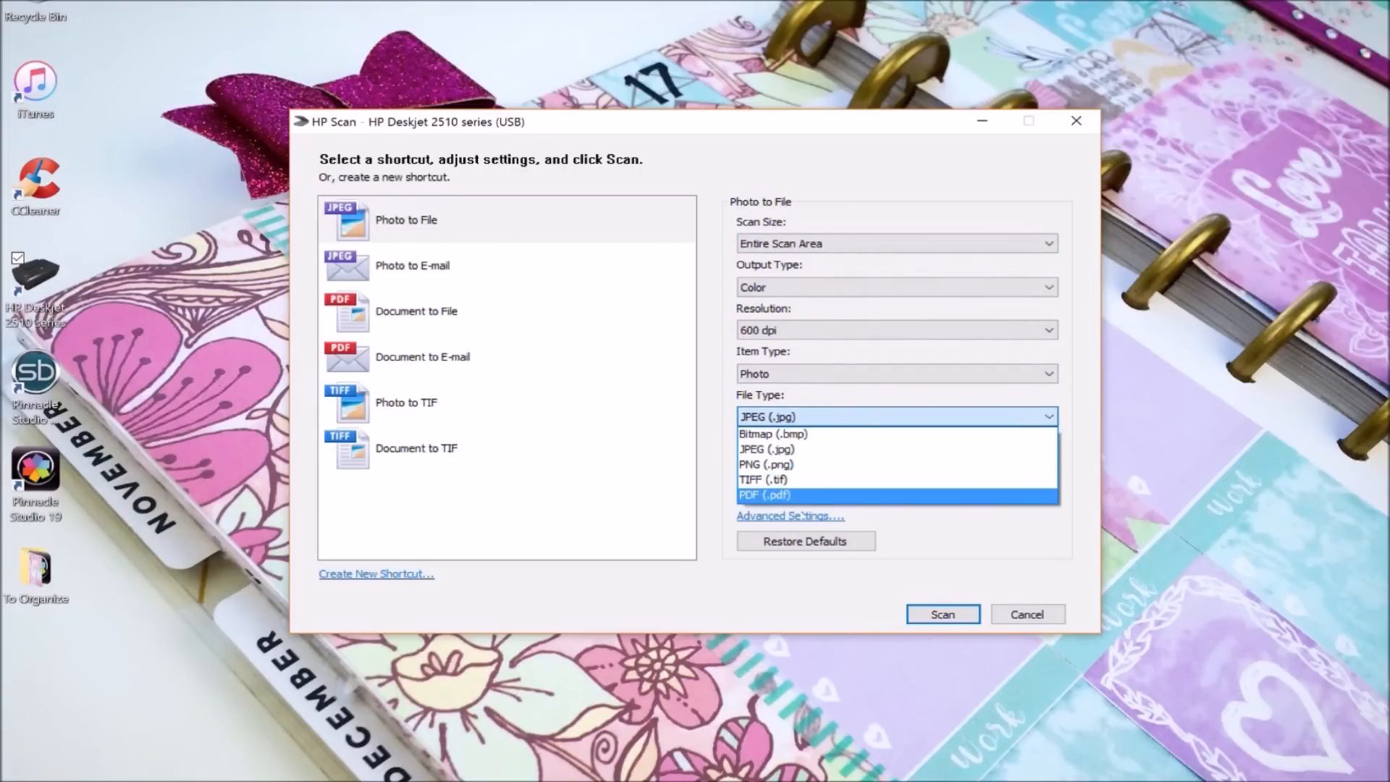
{"action": "left_click", "coordinate": [767, 449]}
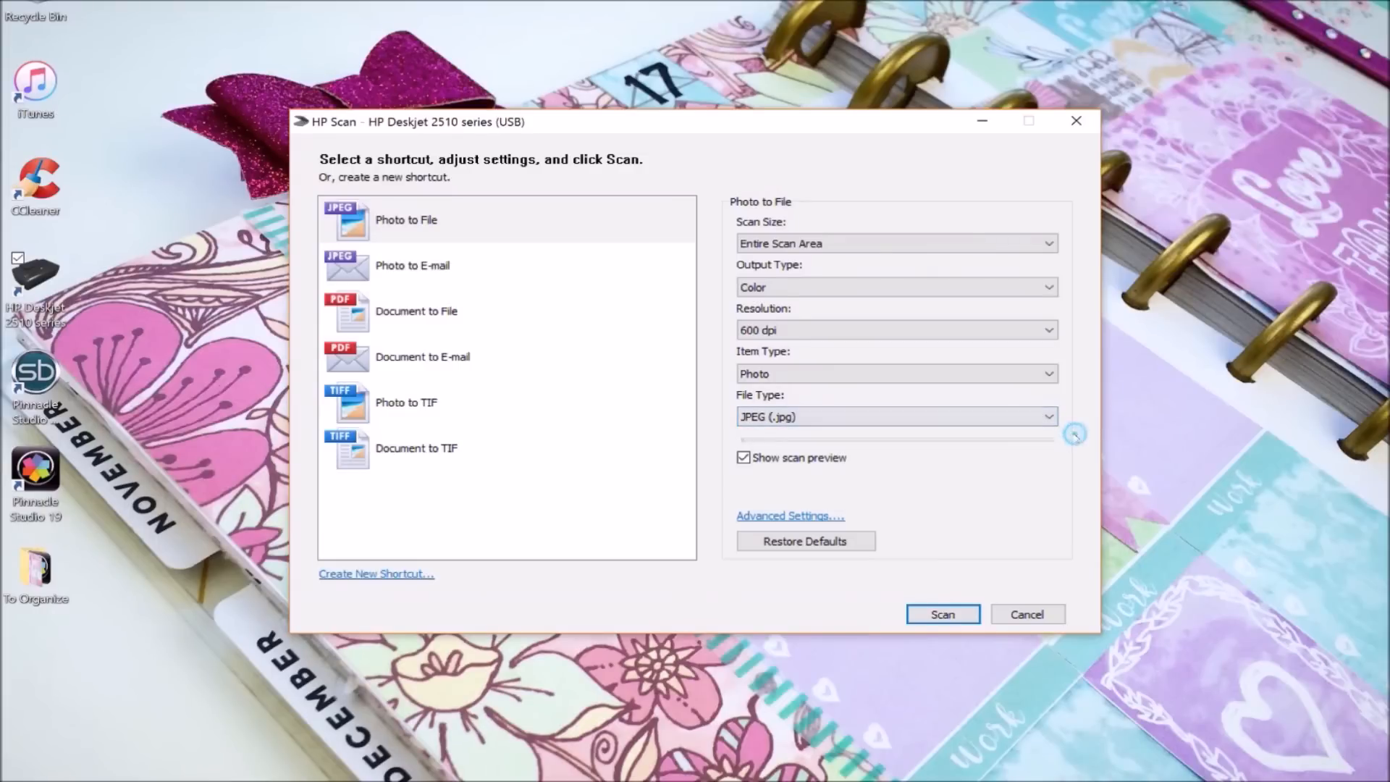
{"action": "left_click", "coordinate": [942, 614]}
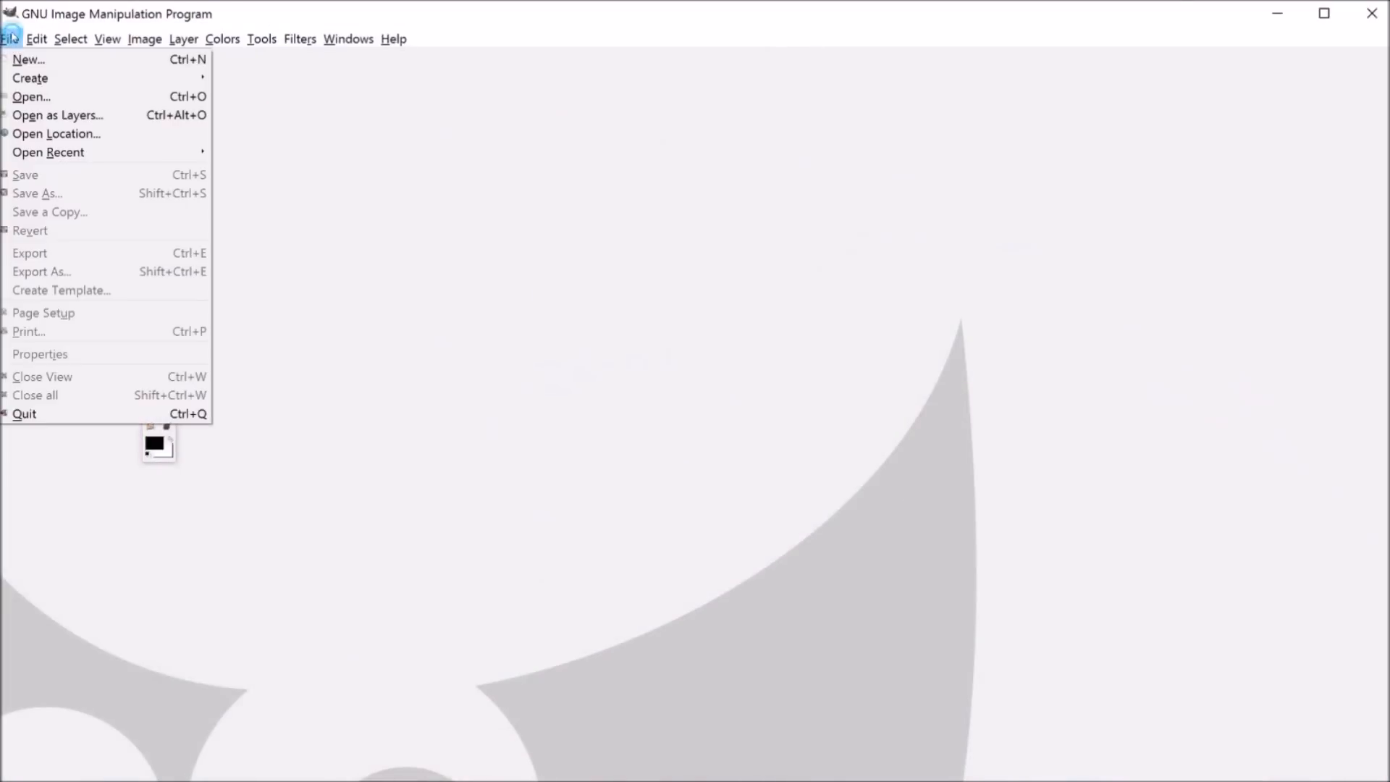
Open happy planner sticker.jpg from the Desktop and apply a colour Threshold for black-on-white lines.
{"action": "left_click", "coordinate": [31, 97]}
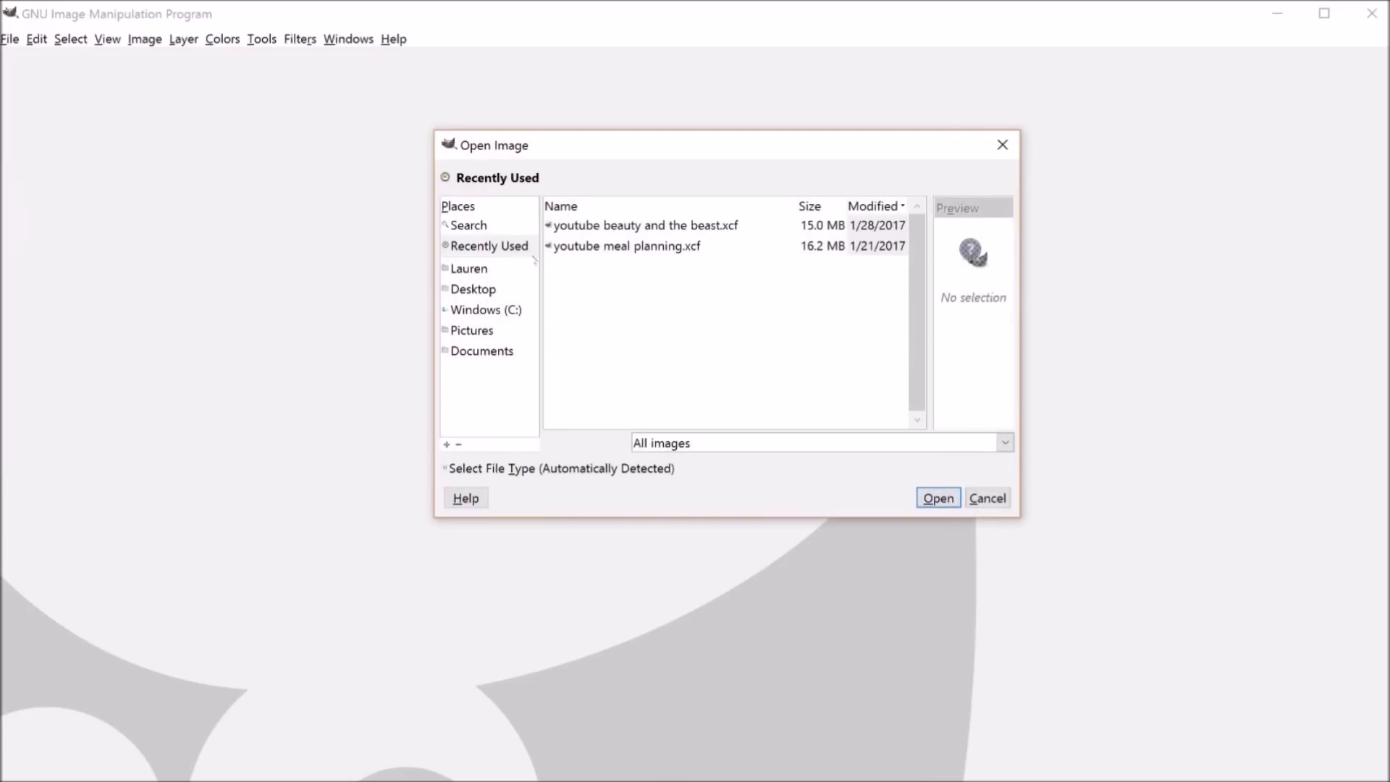
{"action": "left_click", "coordinate": [937, 496]}
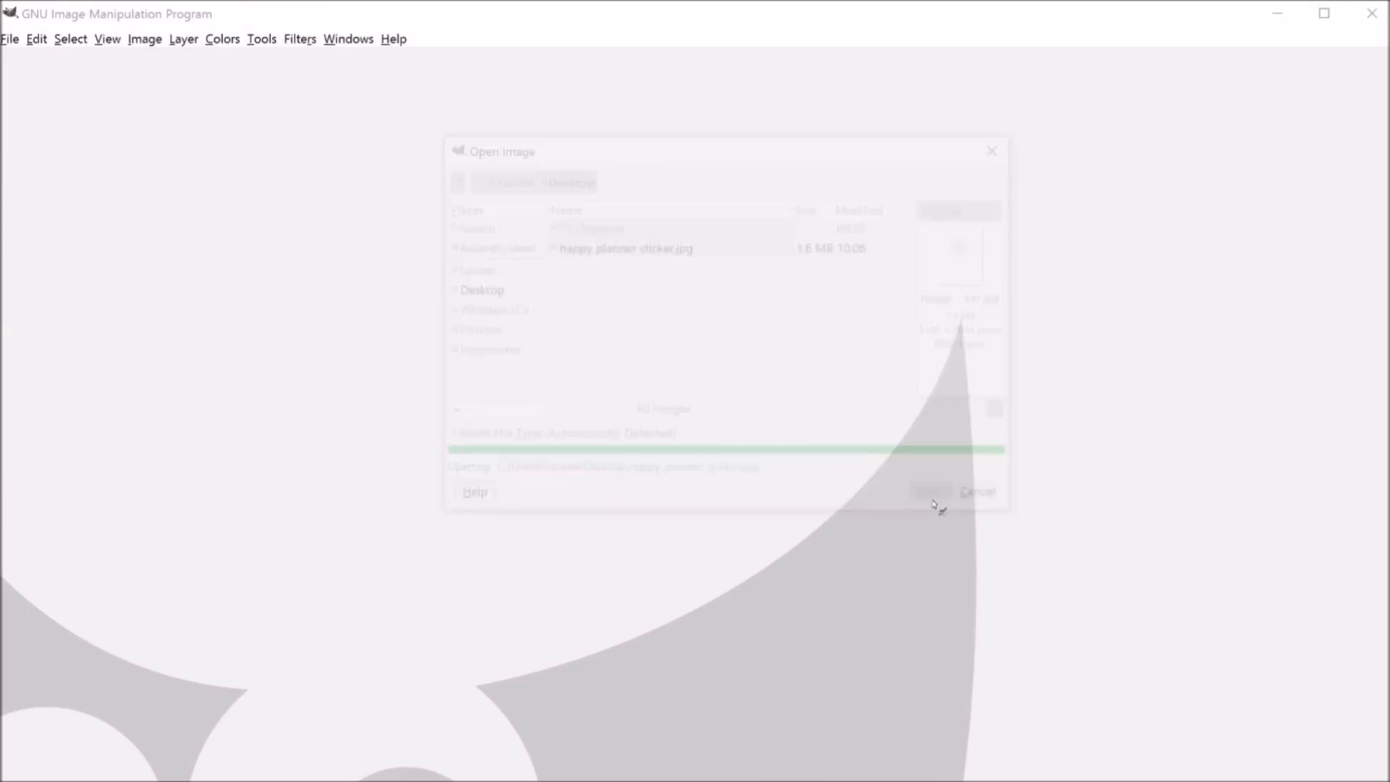
{"action": "left_click", "coordinate": [930, 493]}
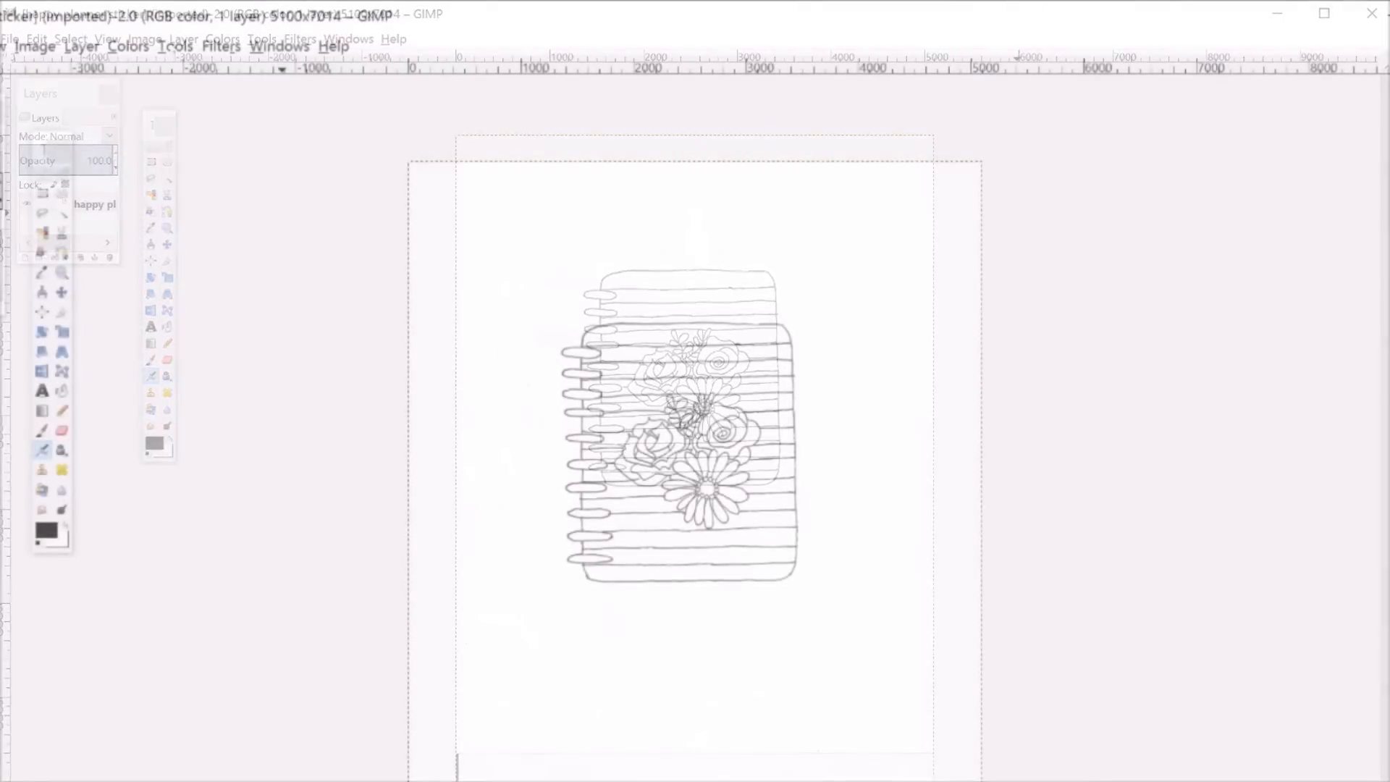
{"action": "left_click", "coordinate": [128, 46]}
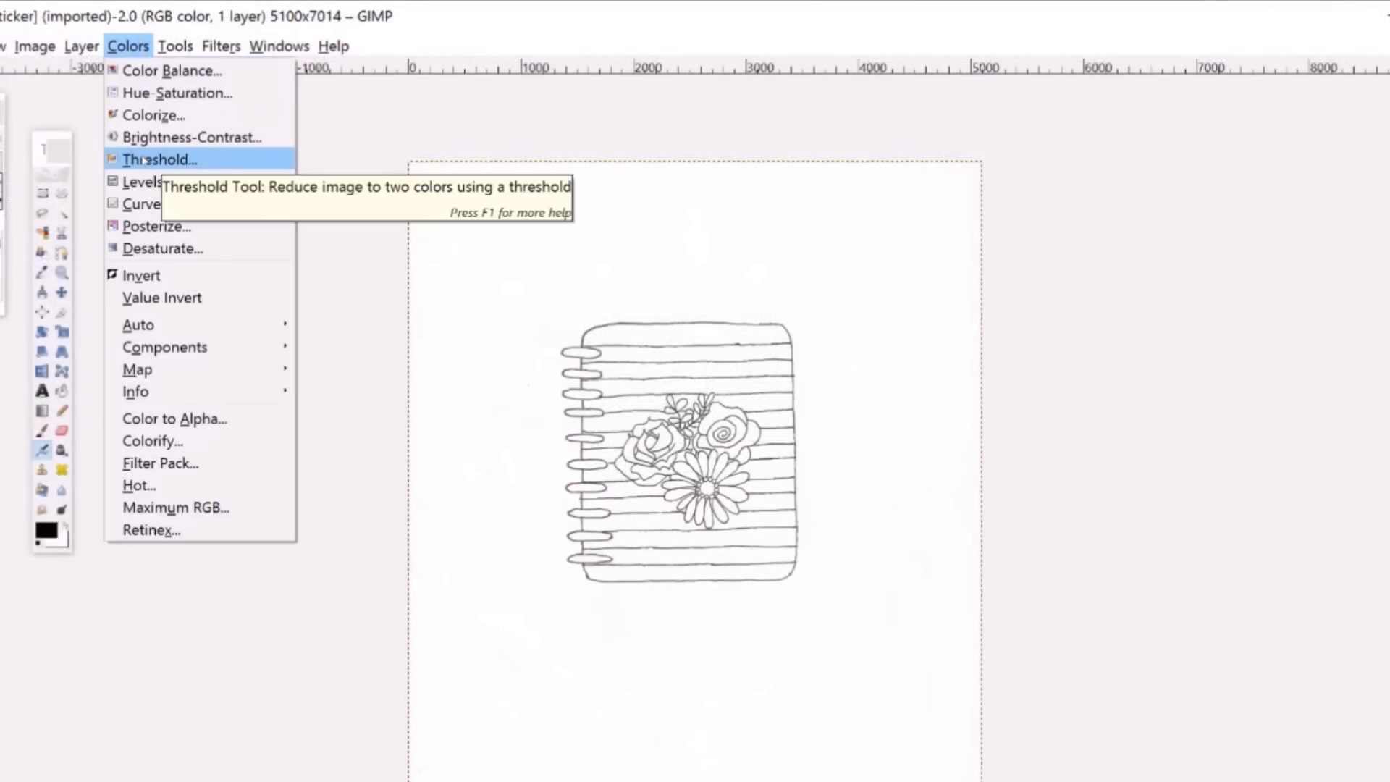
{"action": "left_click", "coordinate": [158, 160]}
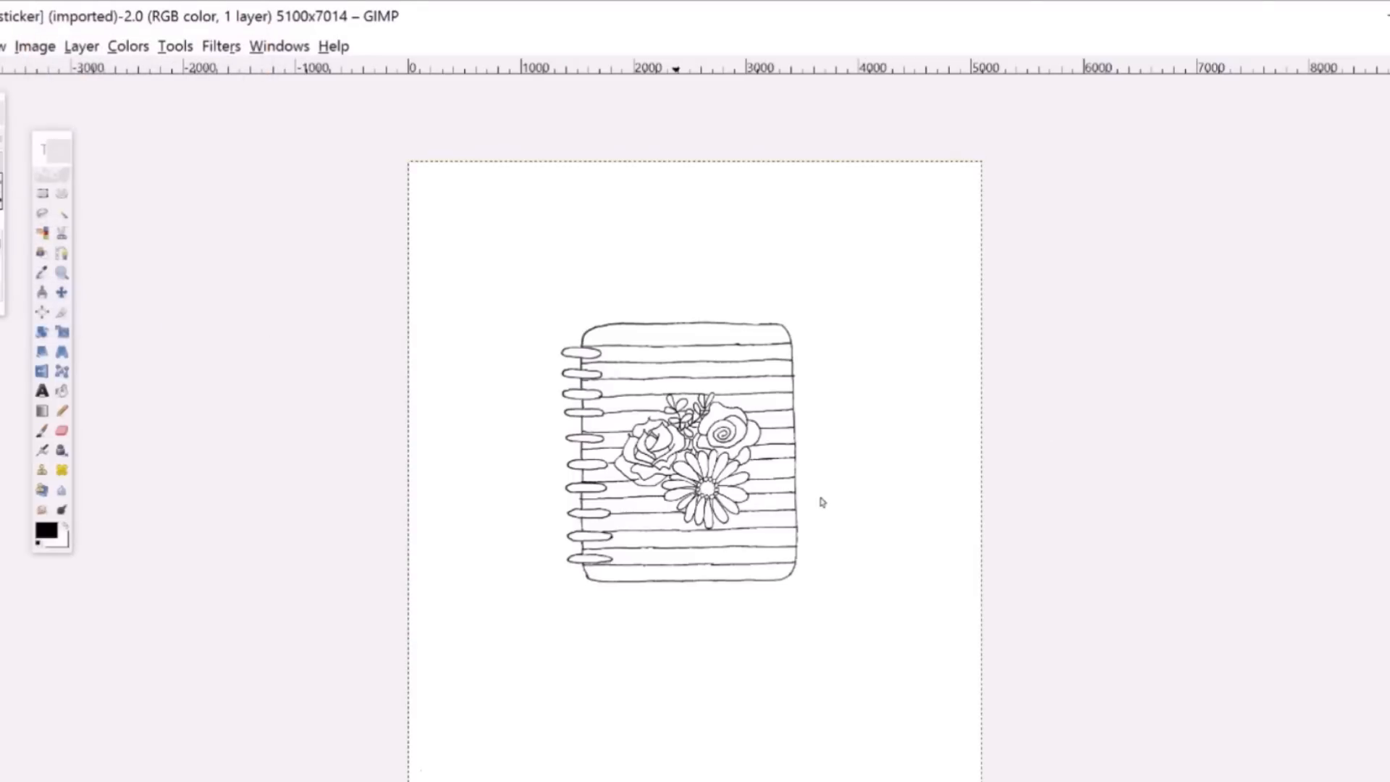
Apply a Gaussian Blur with the default 5 px radius to soften the outlines.
{"action": "left_click", "coordinate": [220, 45]}
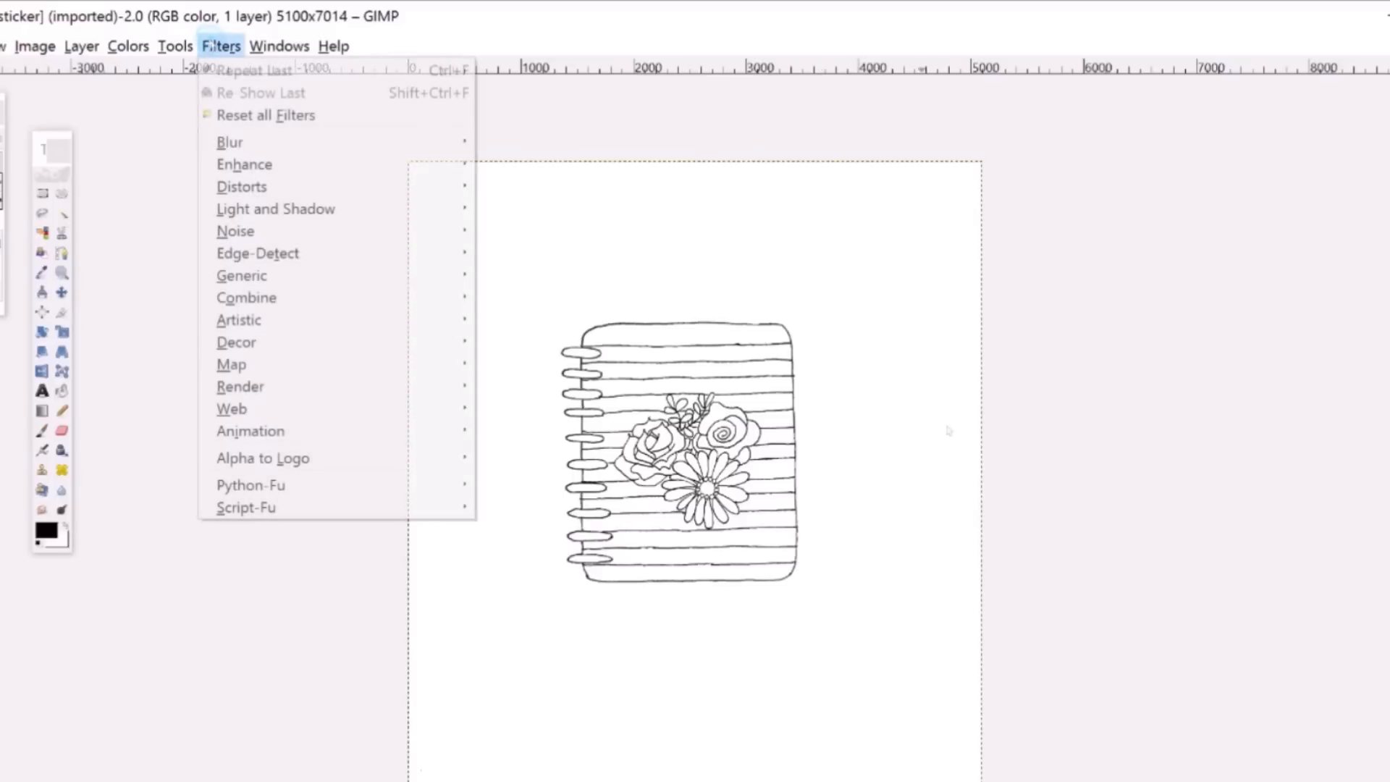
{"action": "mouse_move", "coordinate": [231, 142]}
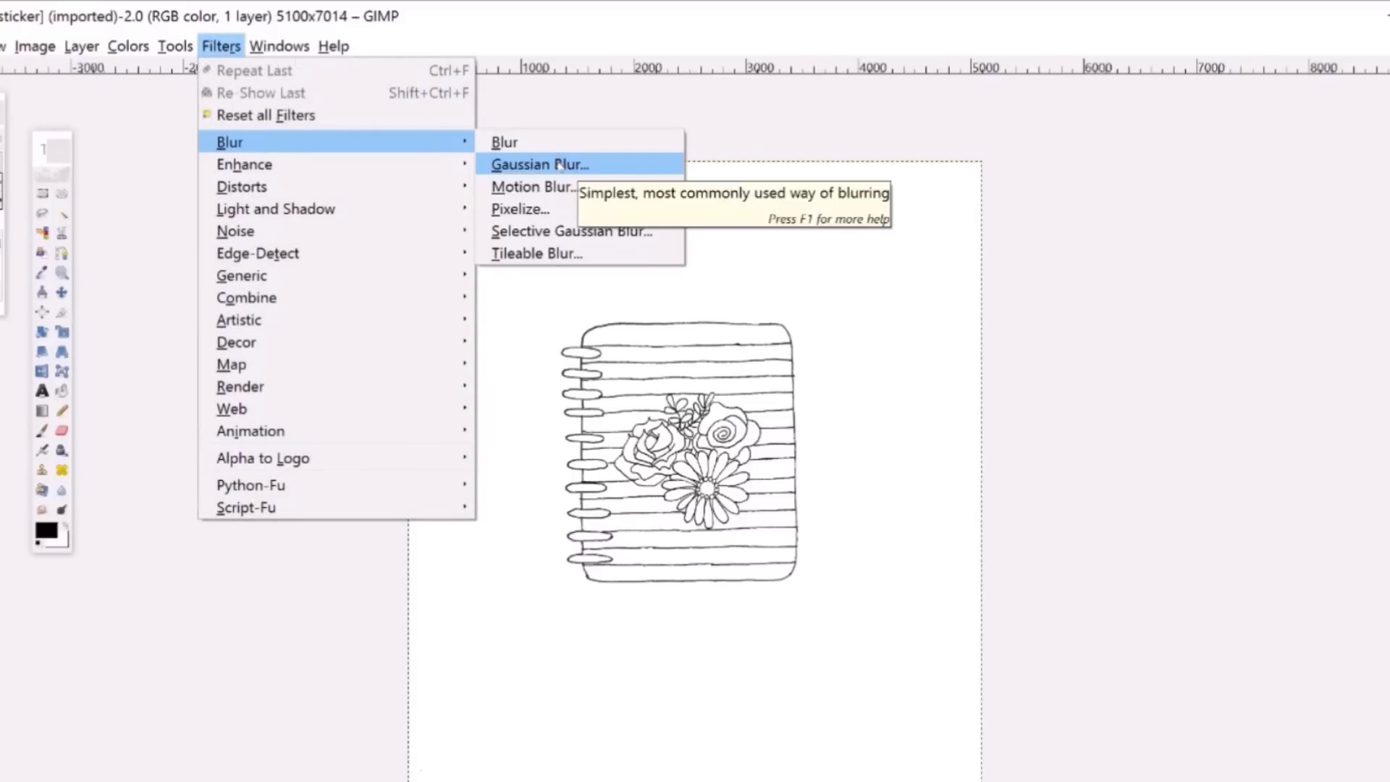
{"action": "left_click", "coordinate": [541, 164]}
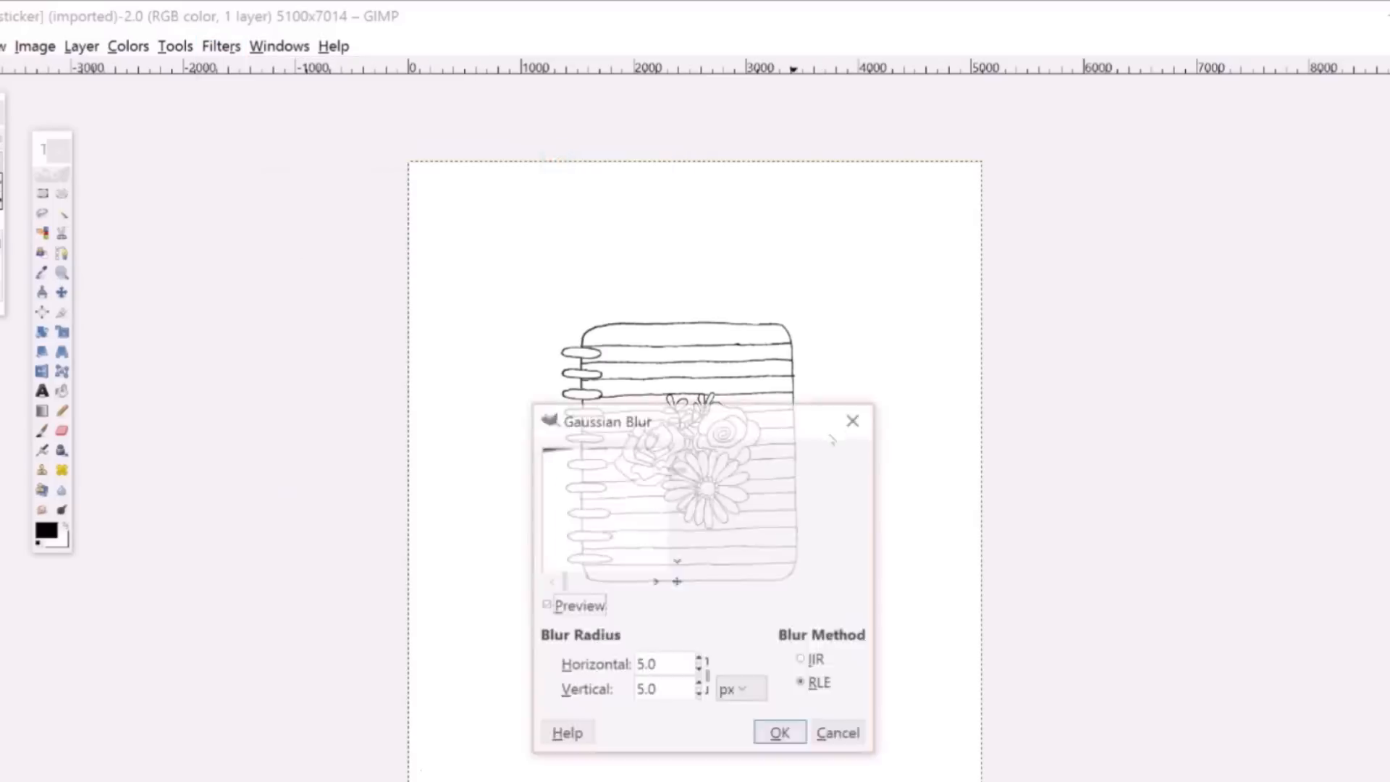
{"action": "left_click", "coordinate": [547, 605]}
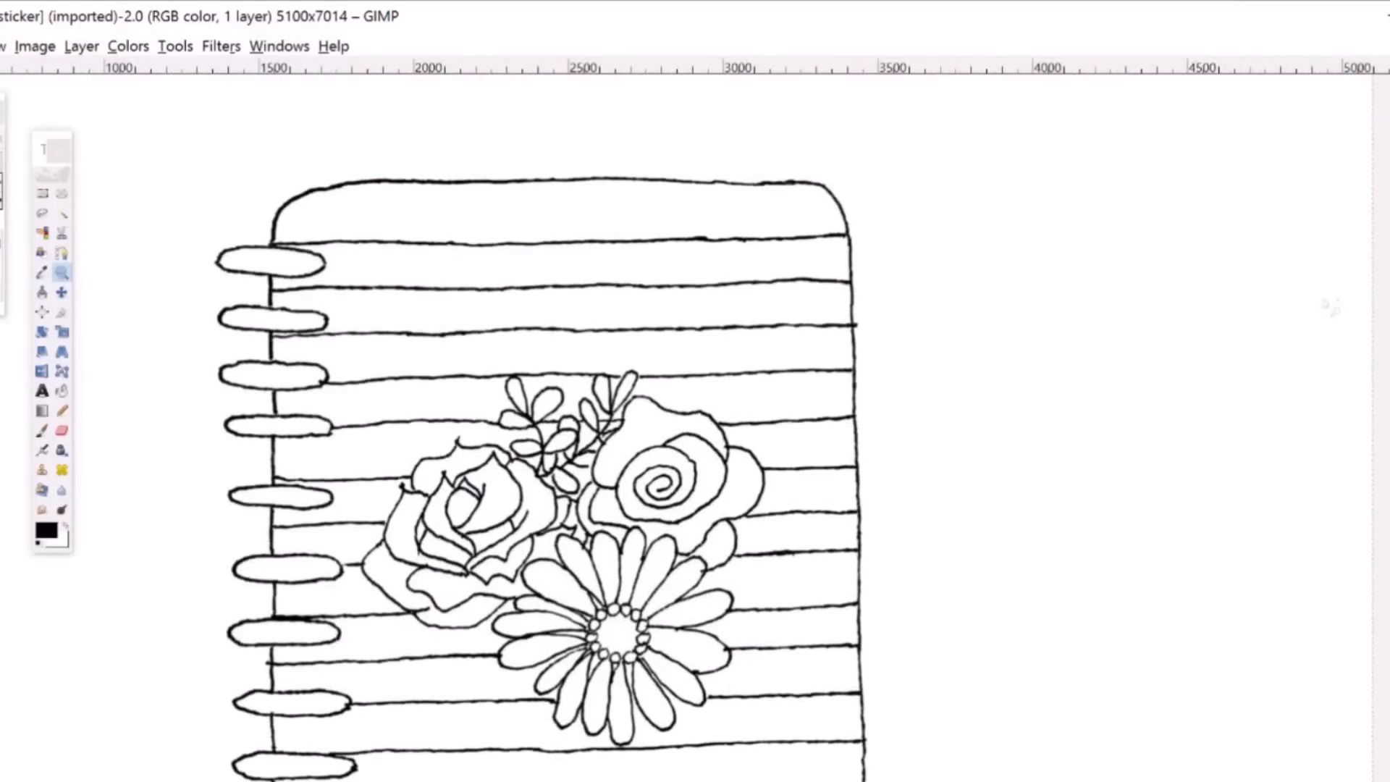
Run Threshold again, nudging the cutoff slider so the blurred outlines become bold black lines.
{"action": "left_click", "coordinate": [128, 45]}
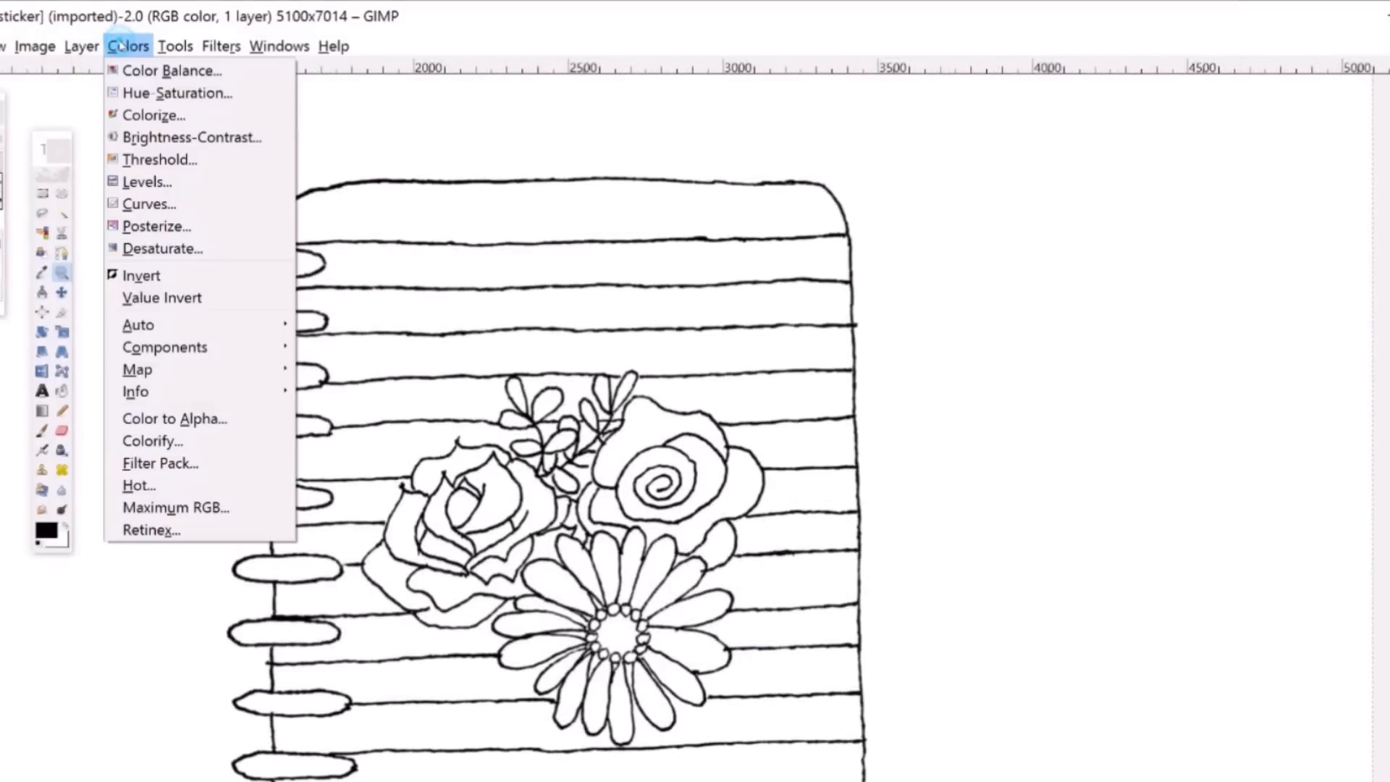
{"action": "mouse_move", "coordinate": [159, 159]}
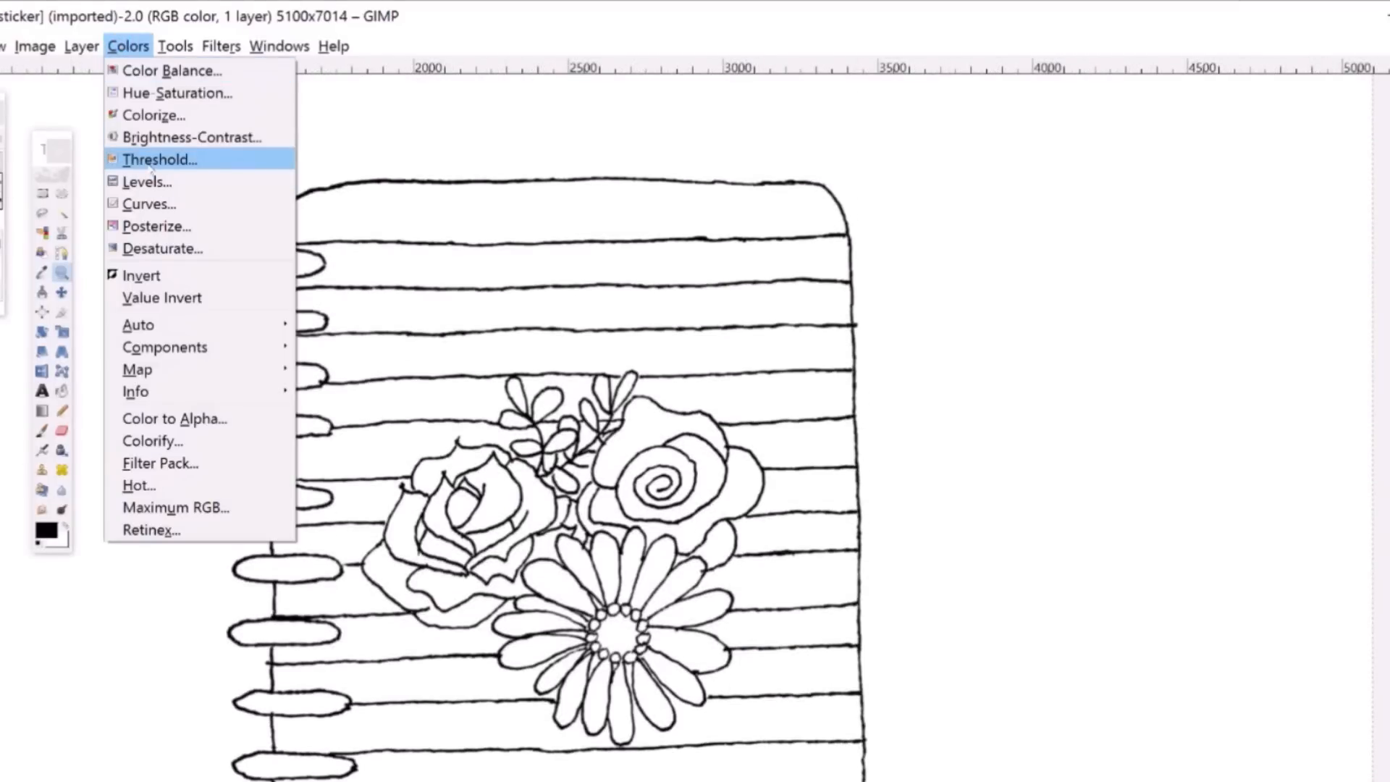
{"action": "left_click", "coordinate": [159, 159]}
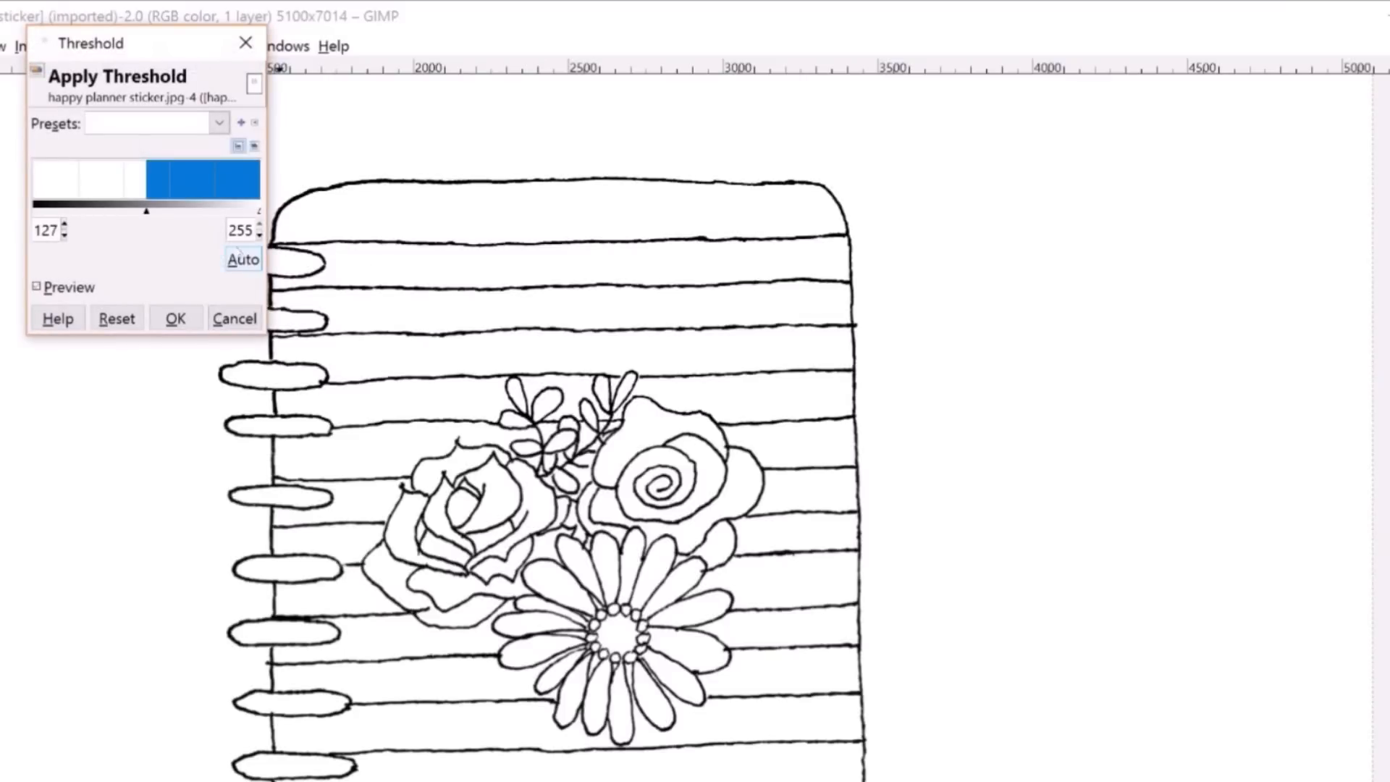
{"action": "left_click_drag", "start_coordinate": [148, 211], "coordinate": [171, 212]}
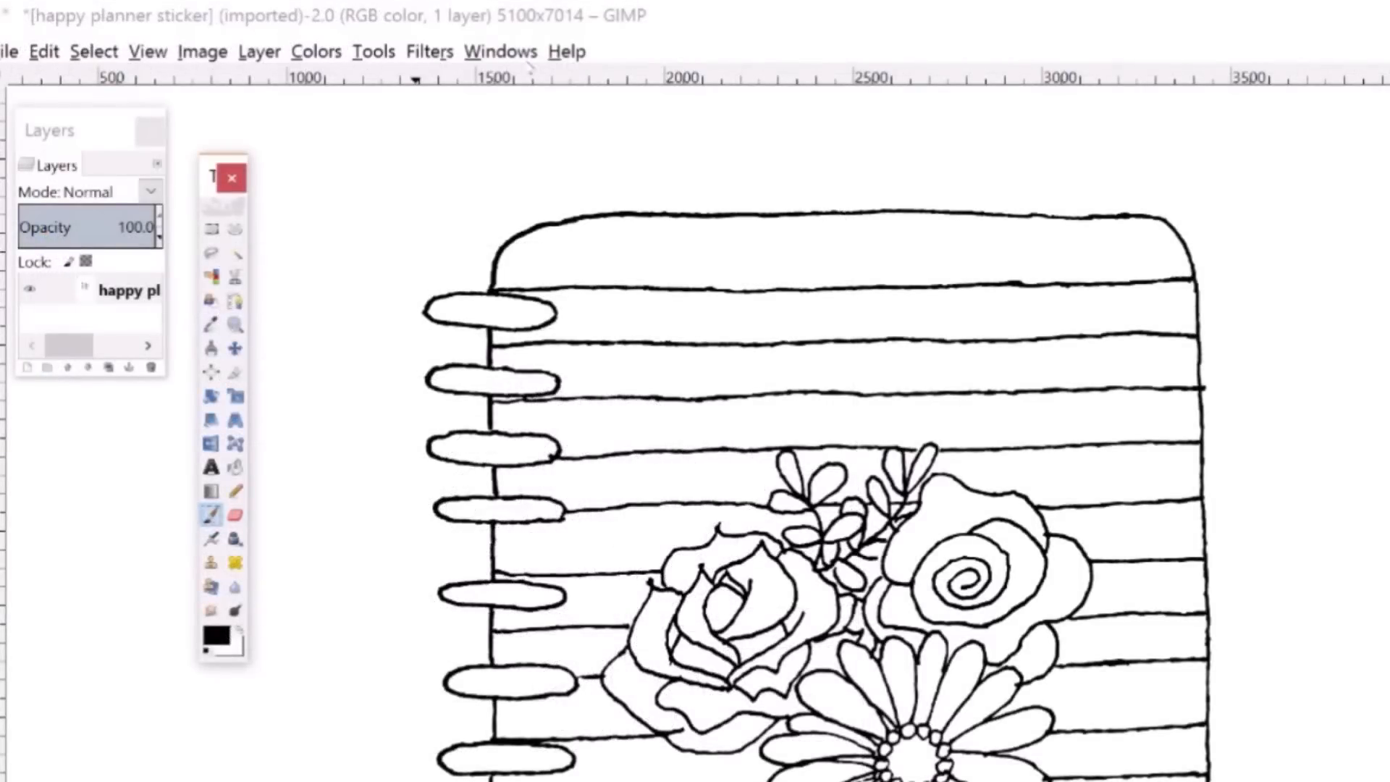
Show the Tool Options dock, set the foreground colour to white ffffff, and zoom in on the notebook.
{"action": "left_click", "coordinate": [500, 51]}
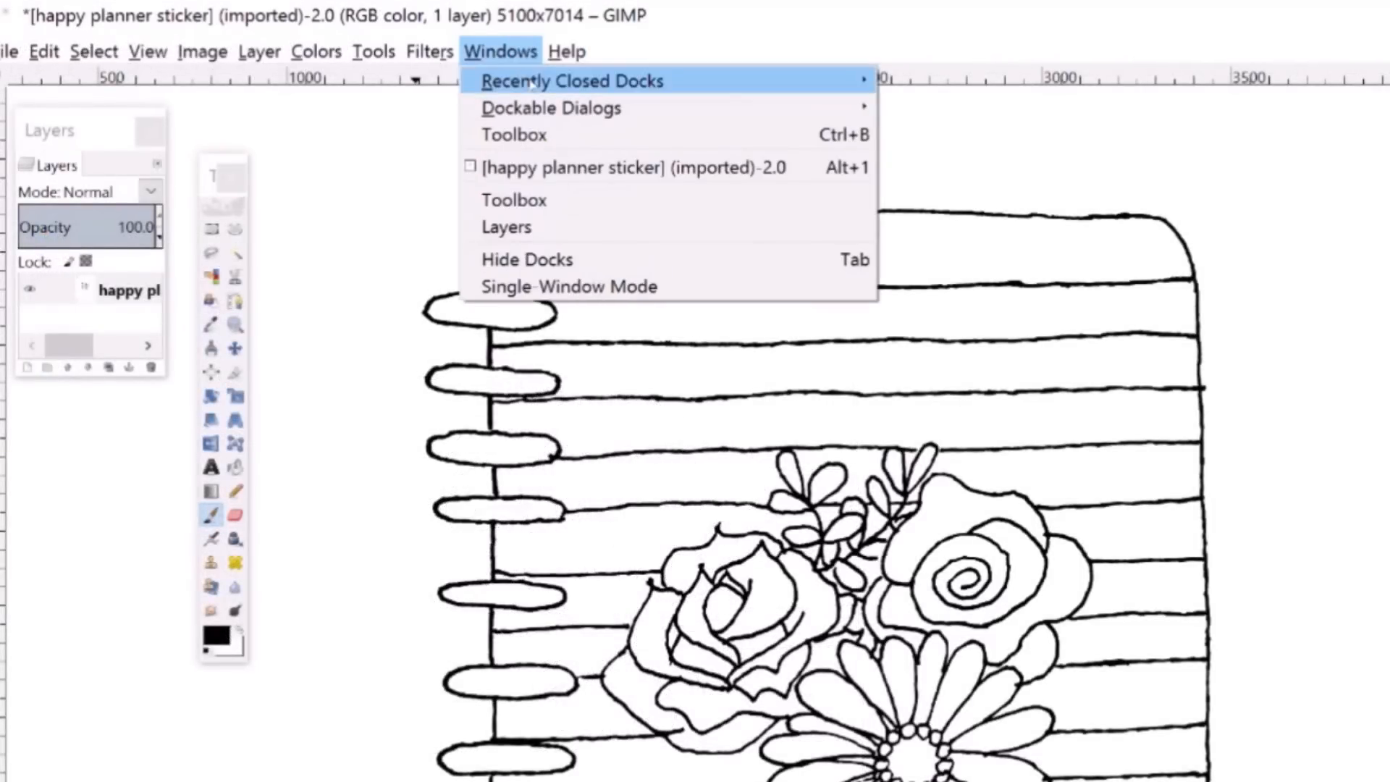
{"action": "left_click", "coordinate": [566, 50]}
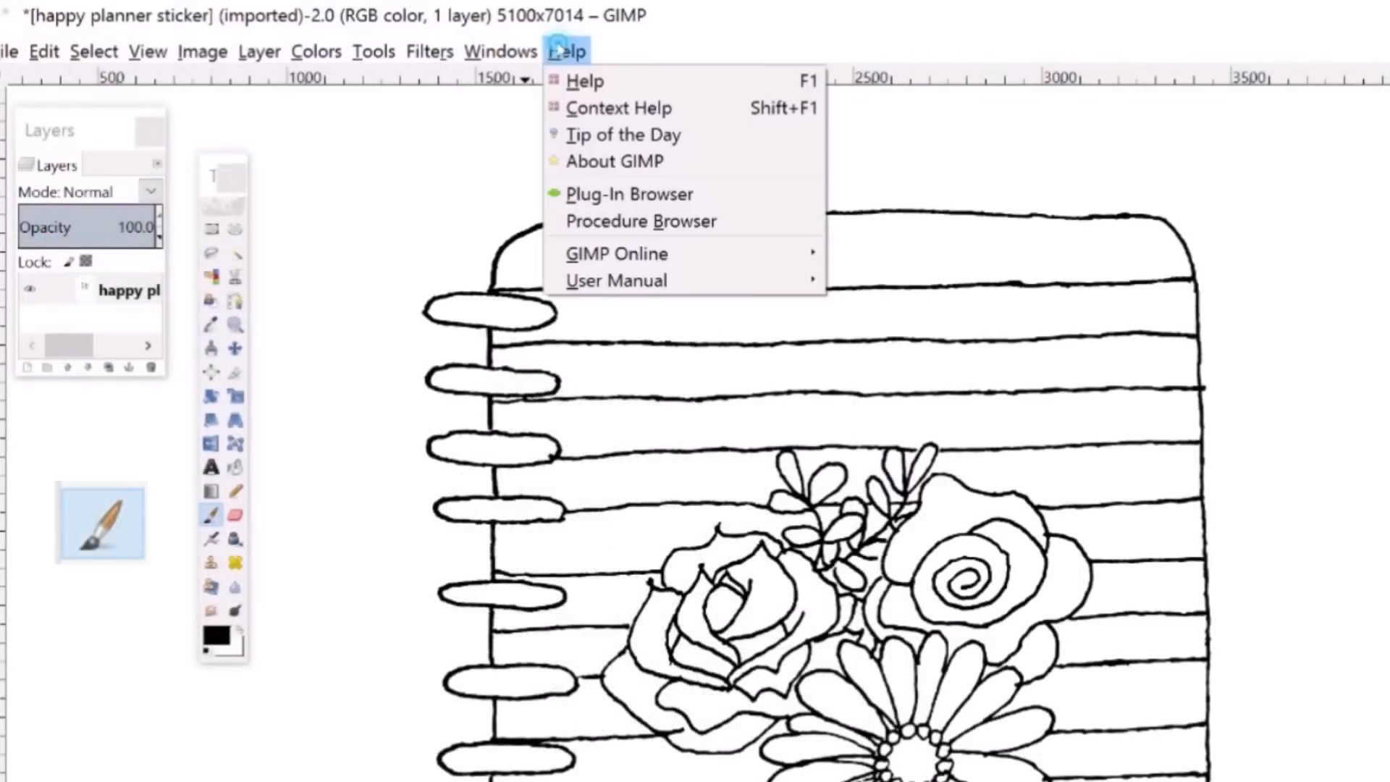
{"action": "left_click", "coordinate": [499, 51]}
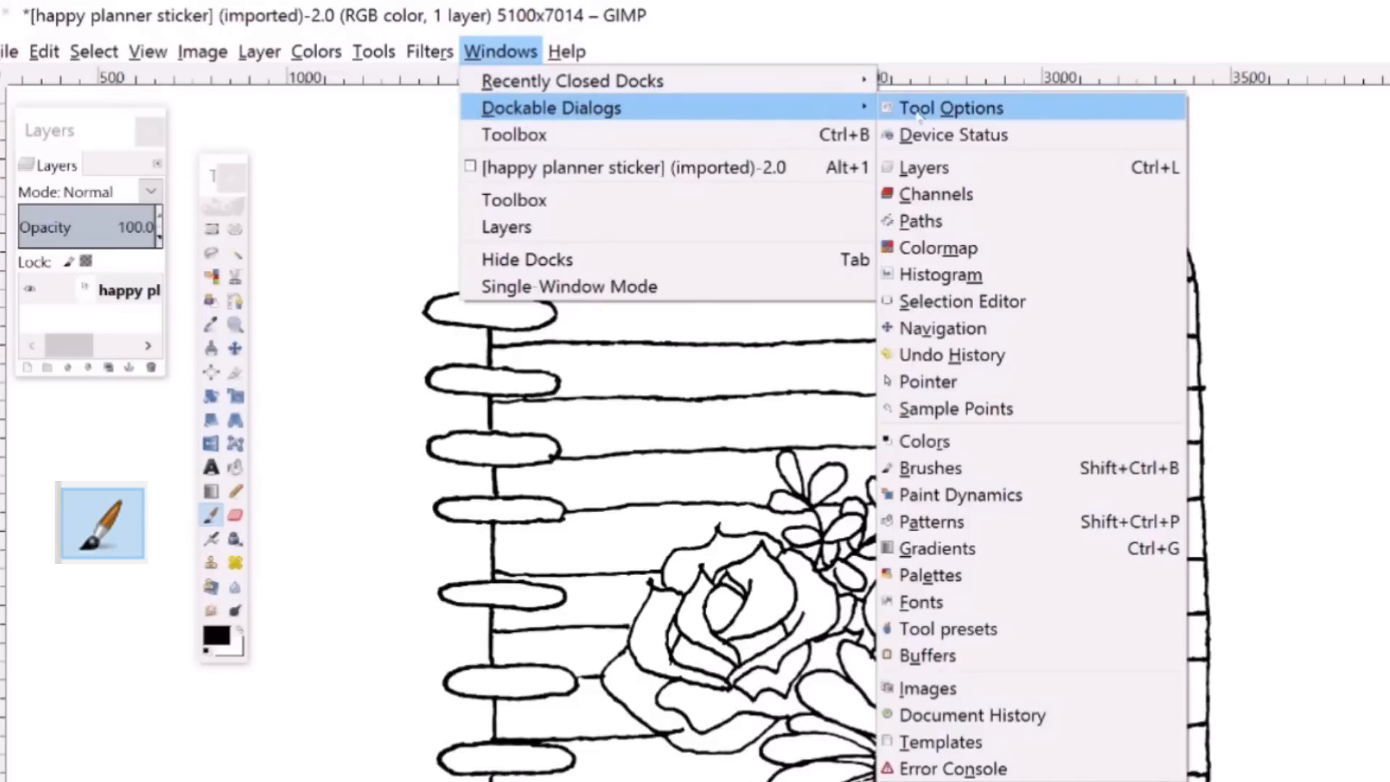
{"action": "left_click", "coordinate": [950, 107]}
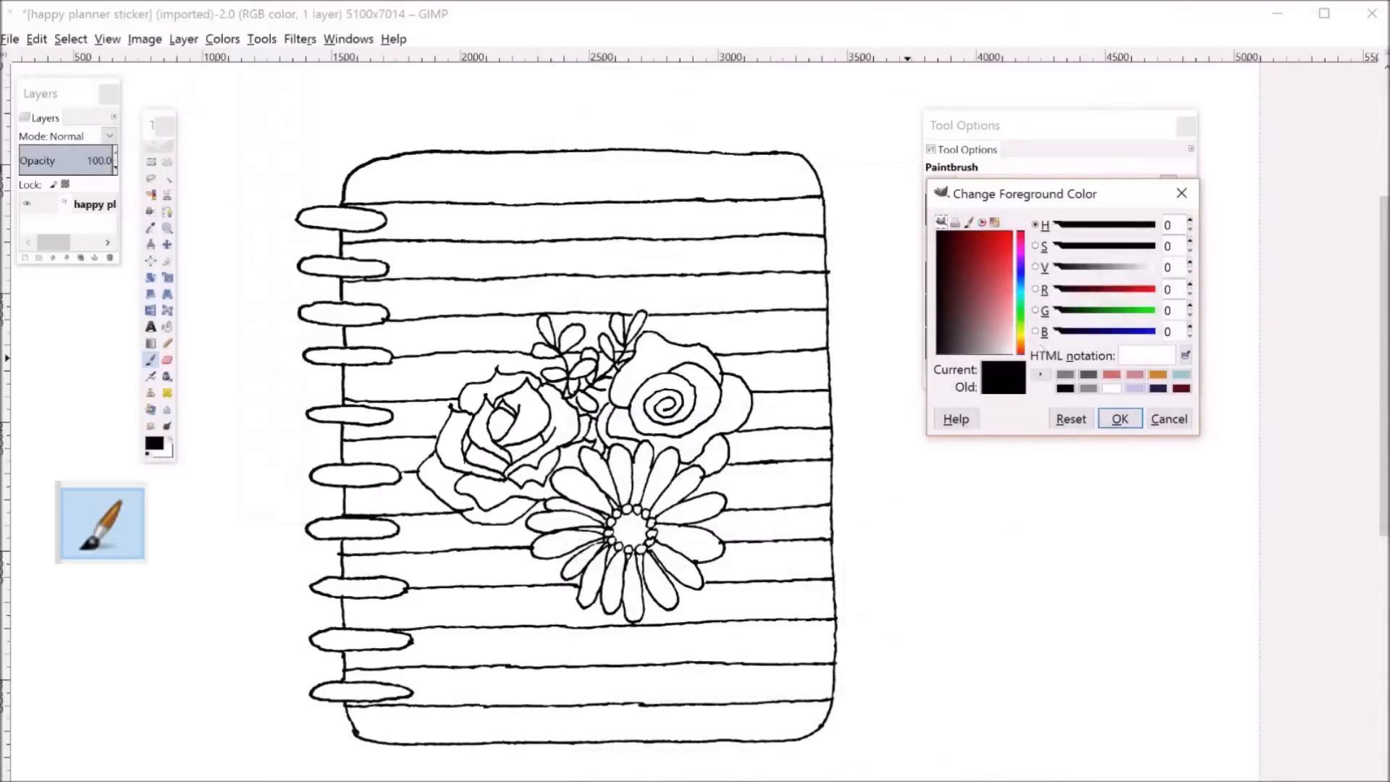
{"action": "left_click", "coordinate": [949, 226]}
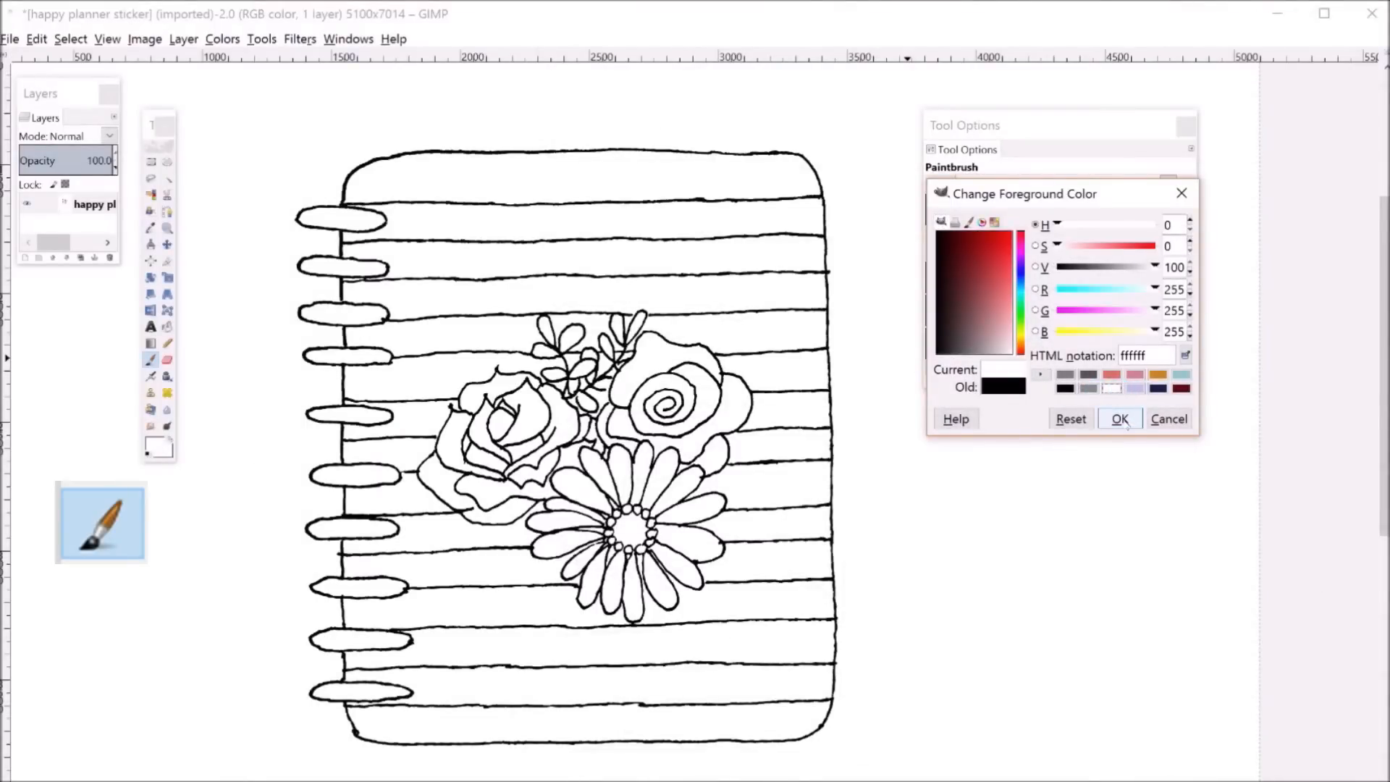
{"action": "left_click", "coordinate": [1119, 418]}
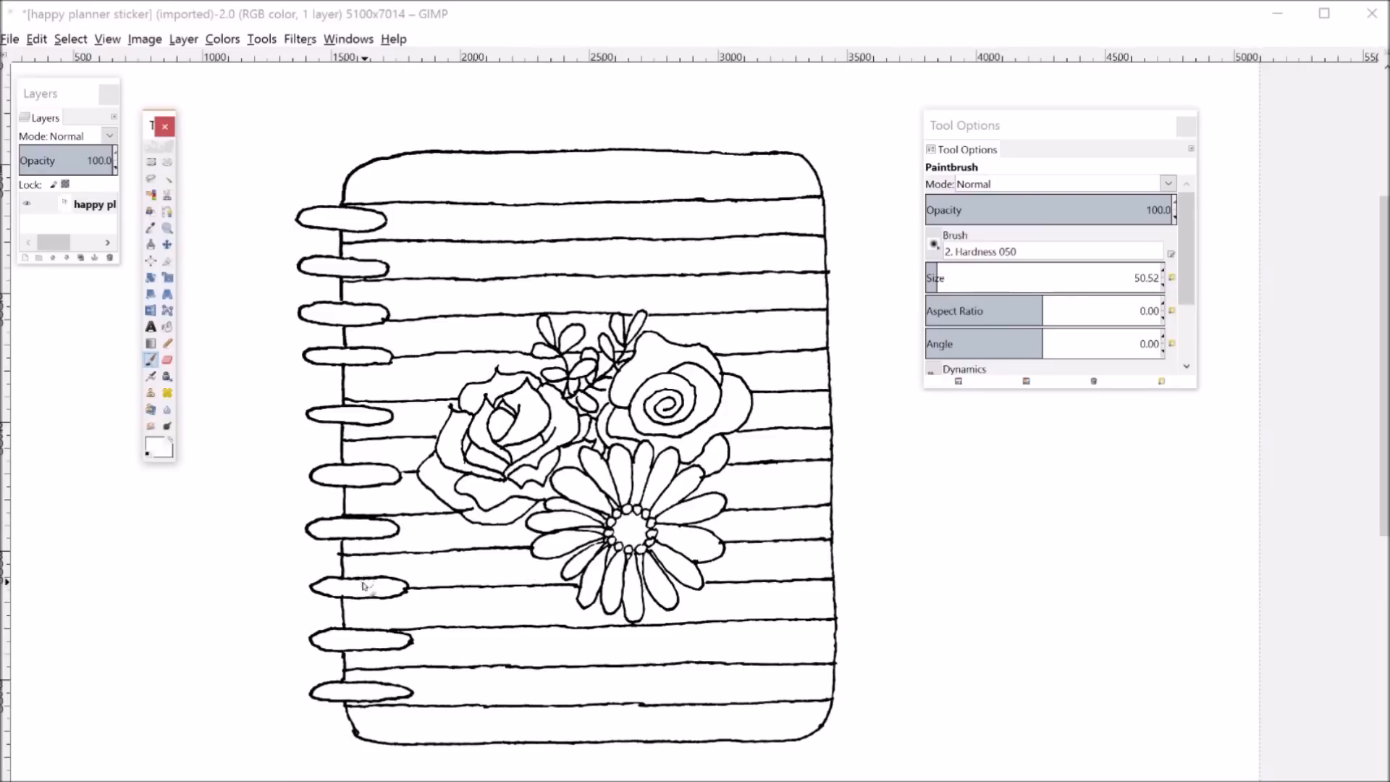
{"action": "left_click", "coordinate": [167, 227]}
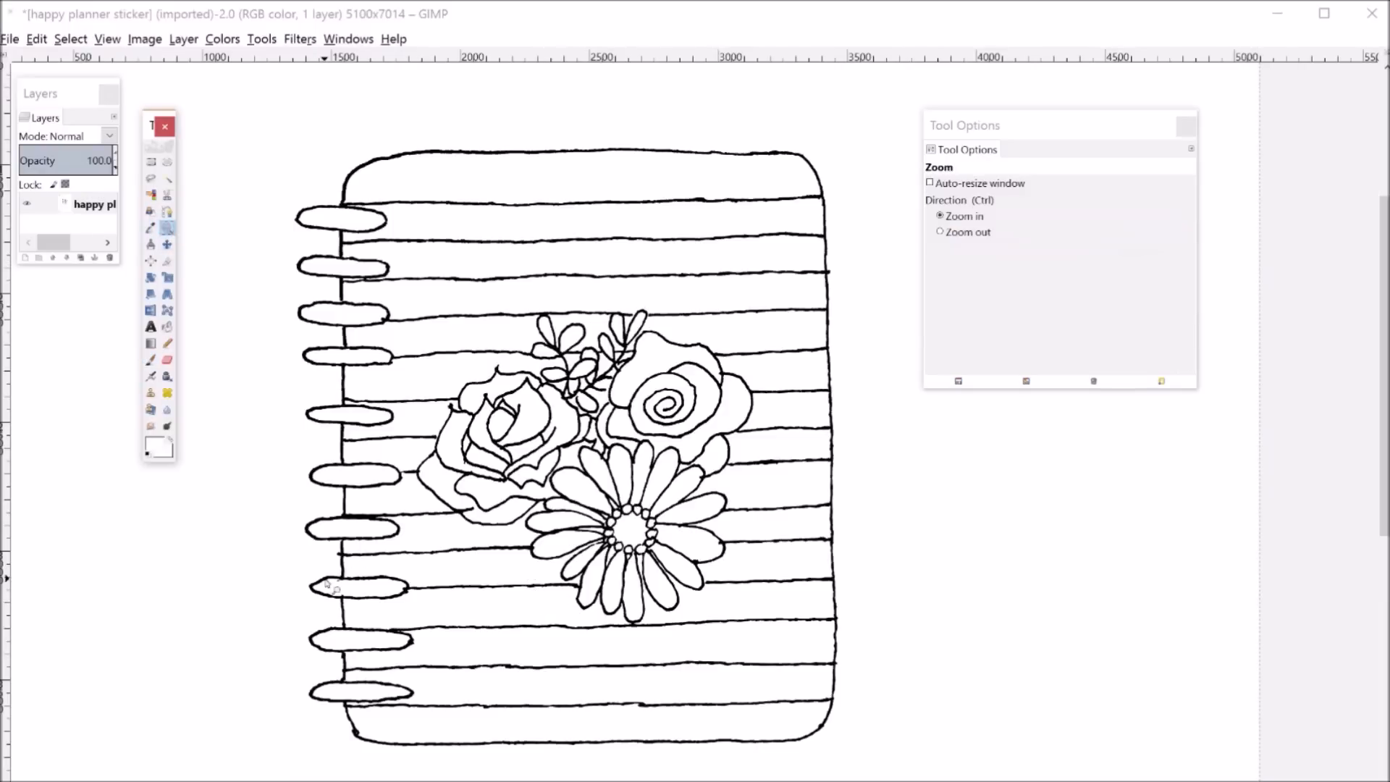
{"action": "left_click", "coordinate": [337, 588]}
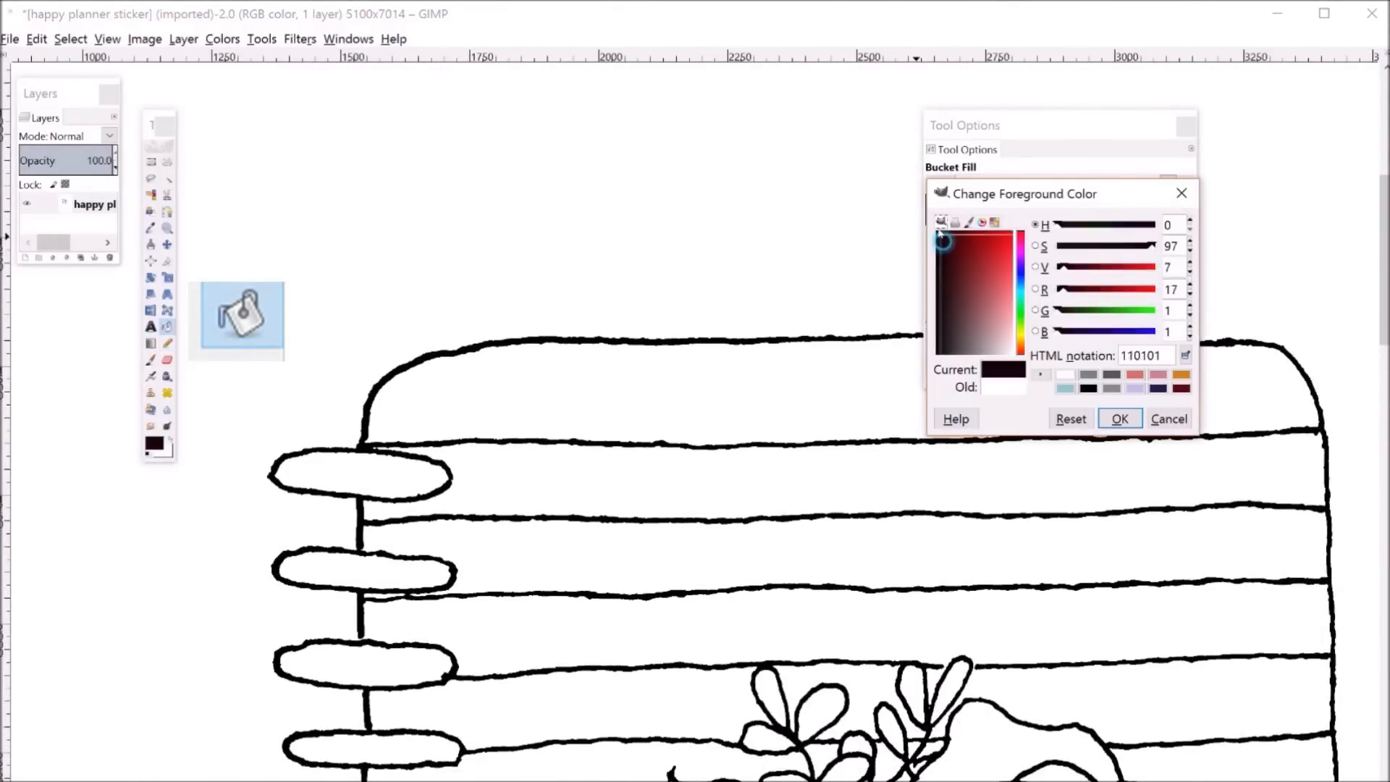
Set the foreground colour to pure black 000000 for filling the stripes.
{"action": "left_click", "coordinate": [941, 231]}
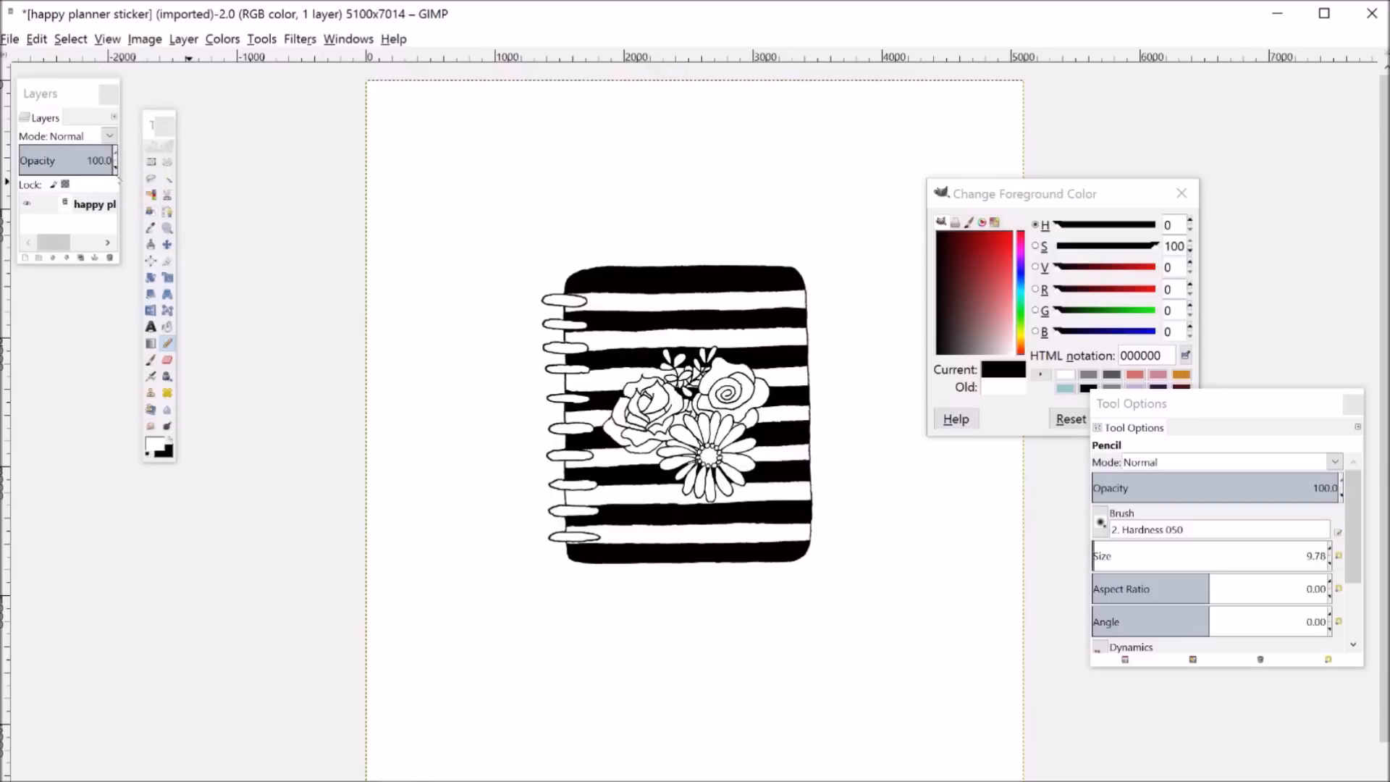
{"action": "left_click", "coordinate": [150, 161]}
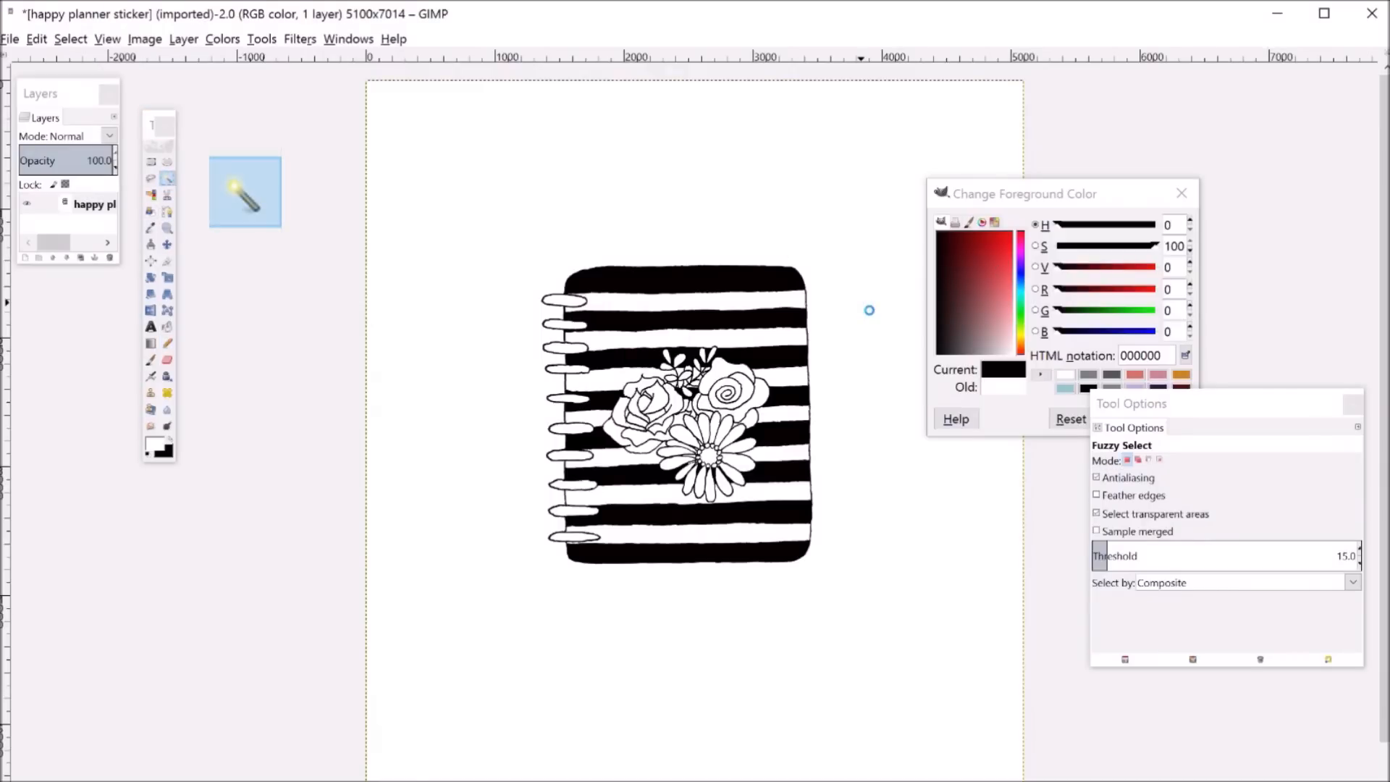
{"action": "mouse_move", "coordinate": [864, 310]}
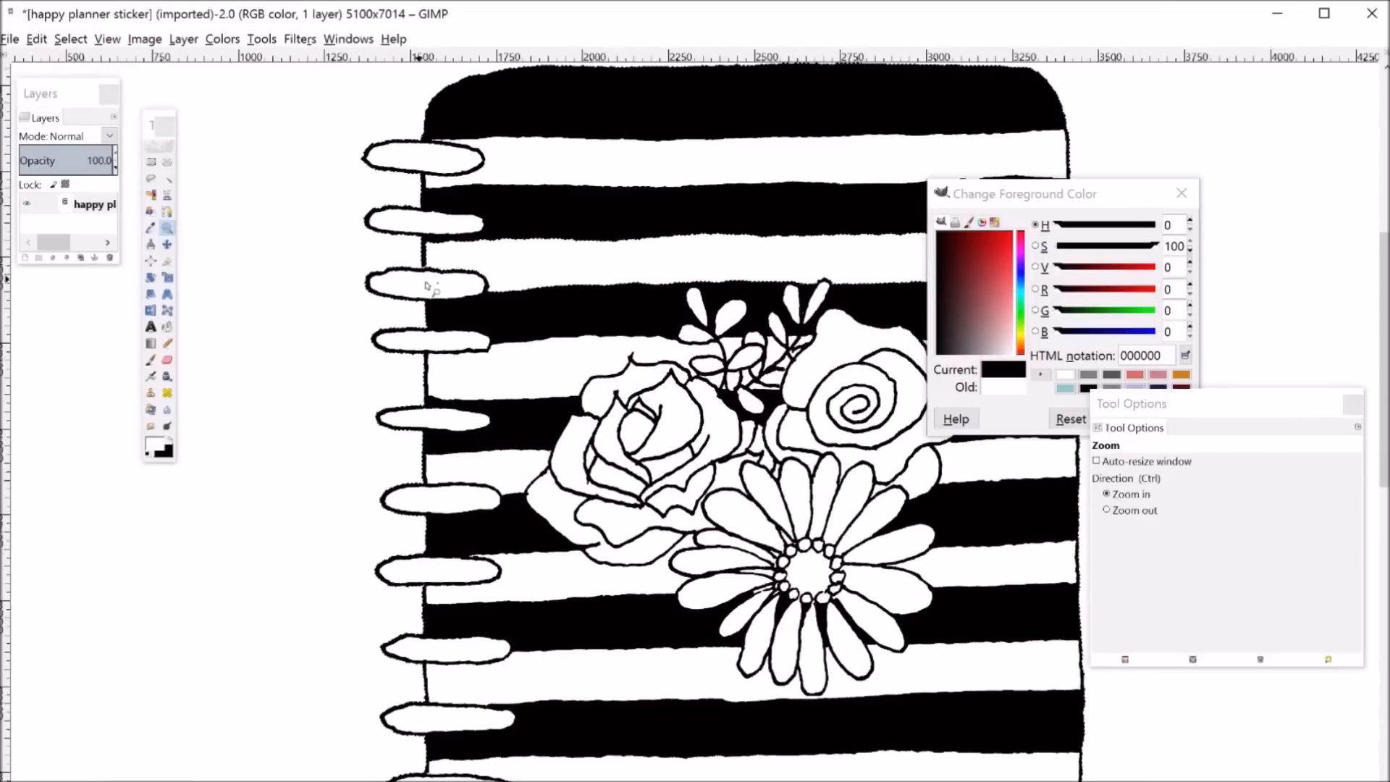
{"action": "mouse_move", "coordinate": [594, 258]}
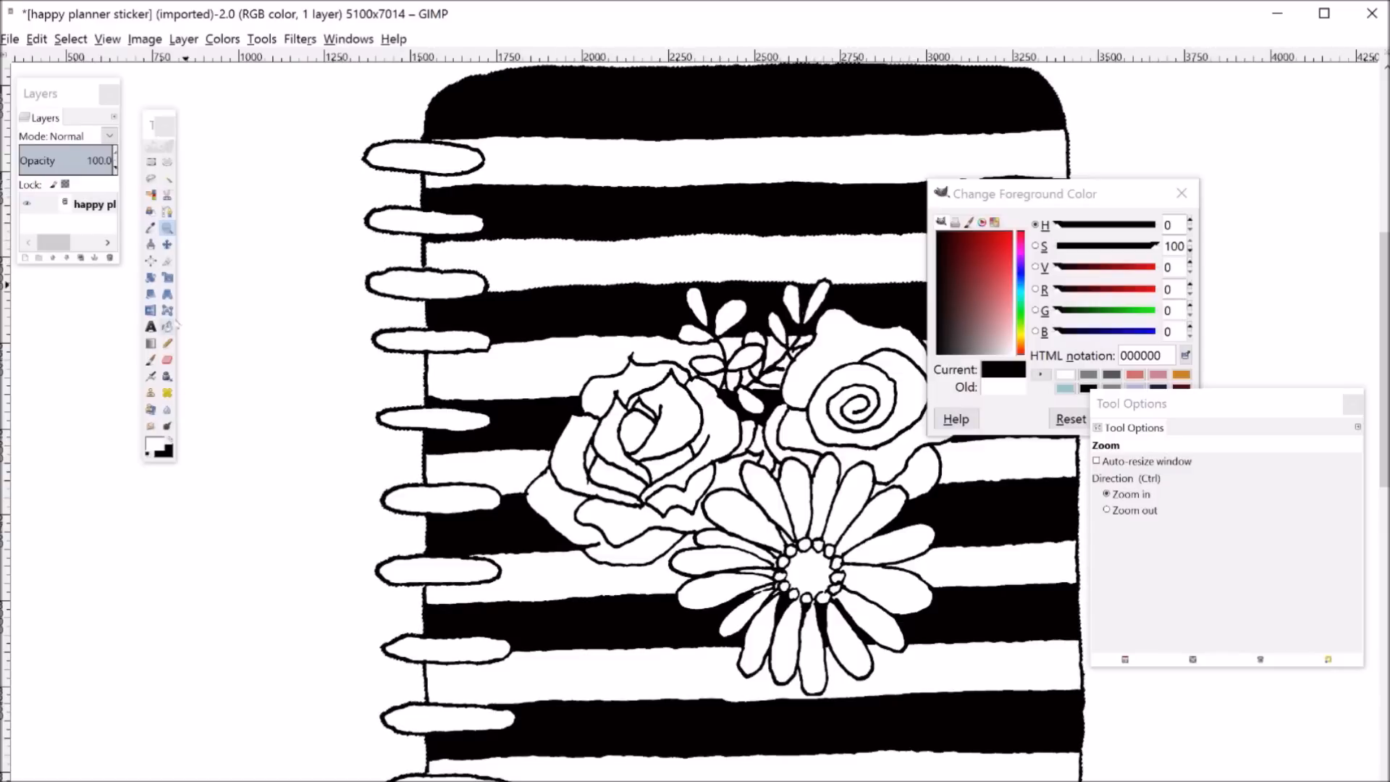
{"action": "left_click", "coordinate": [69, 38]}
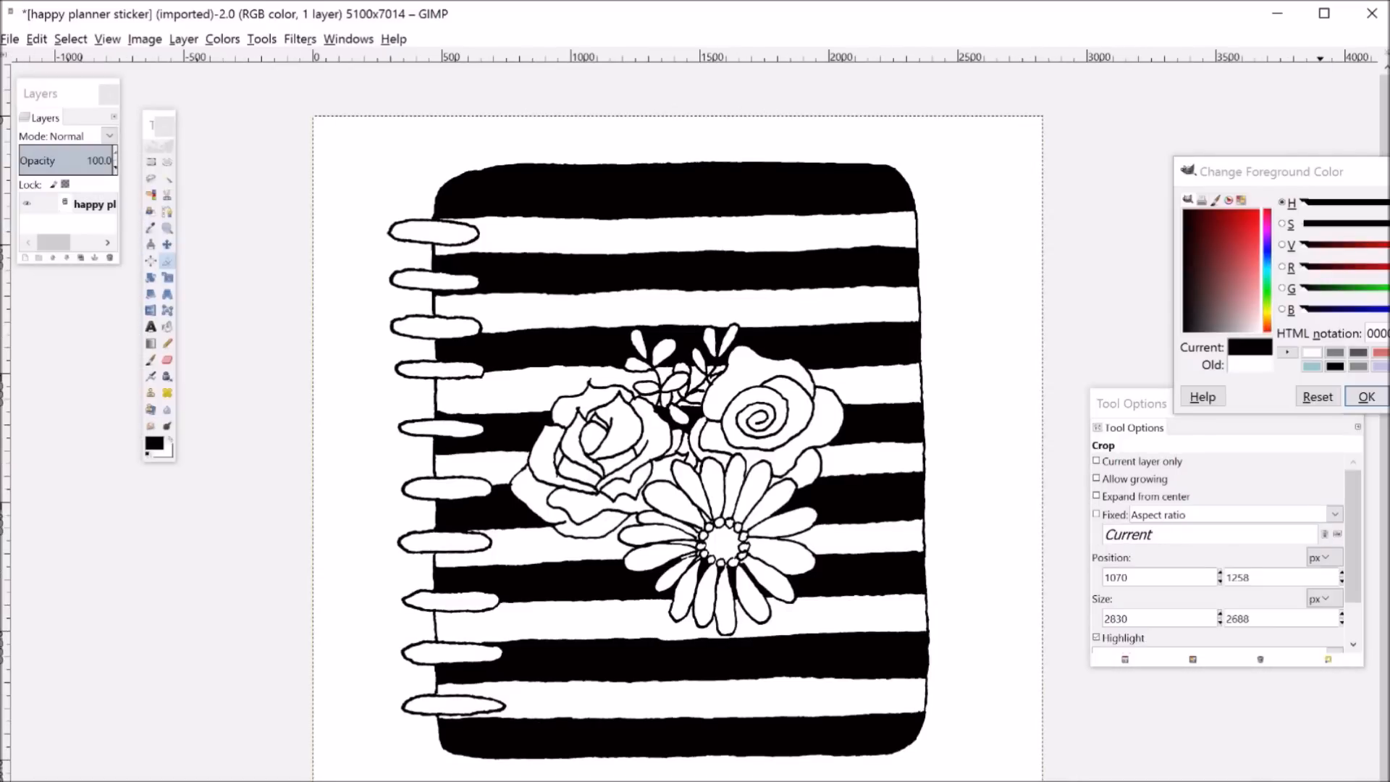
Crop the image to the notebook sticker at 2830 × 2688 px.
{"action": "left_click", "coordinate": [1365, 397]}
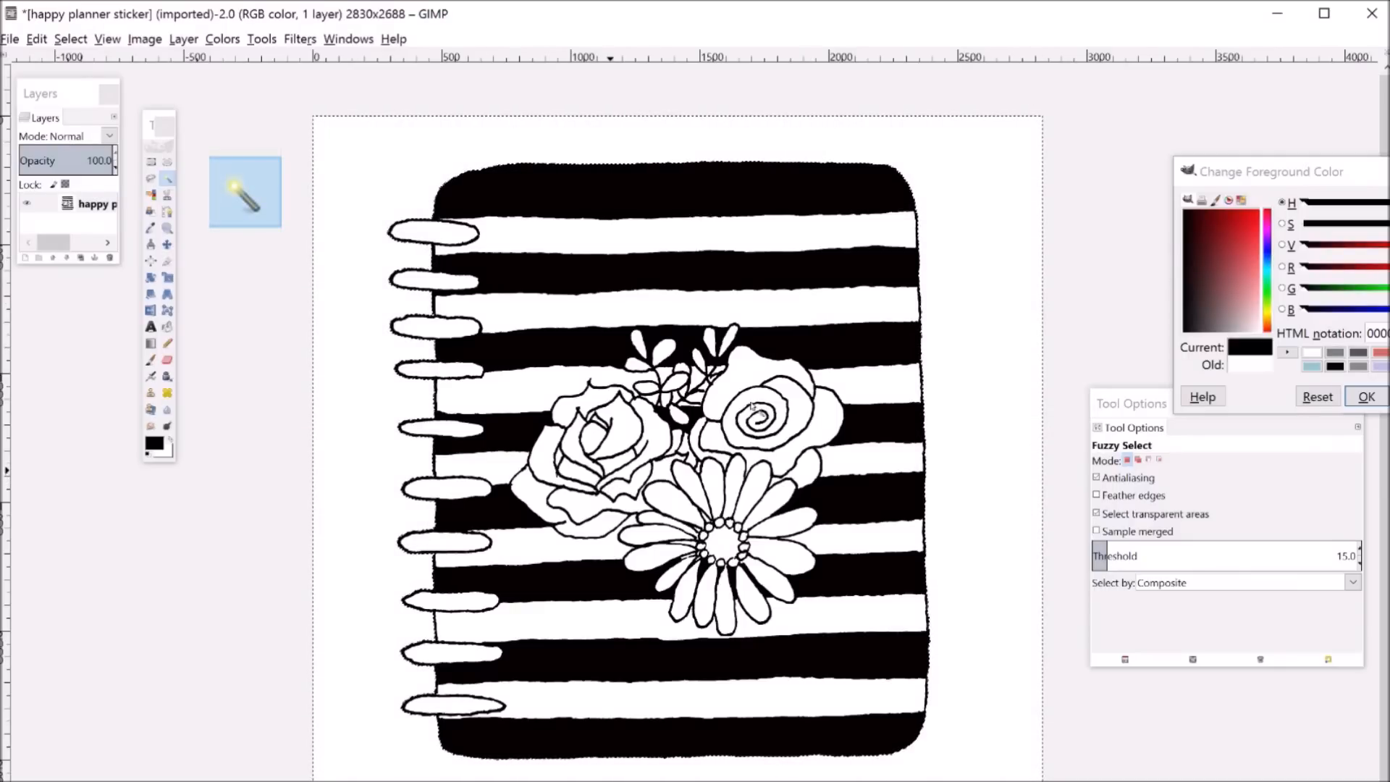
{"action": "left_click", "coordinate": [182, 38]}
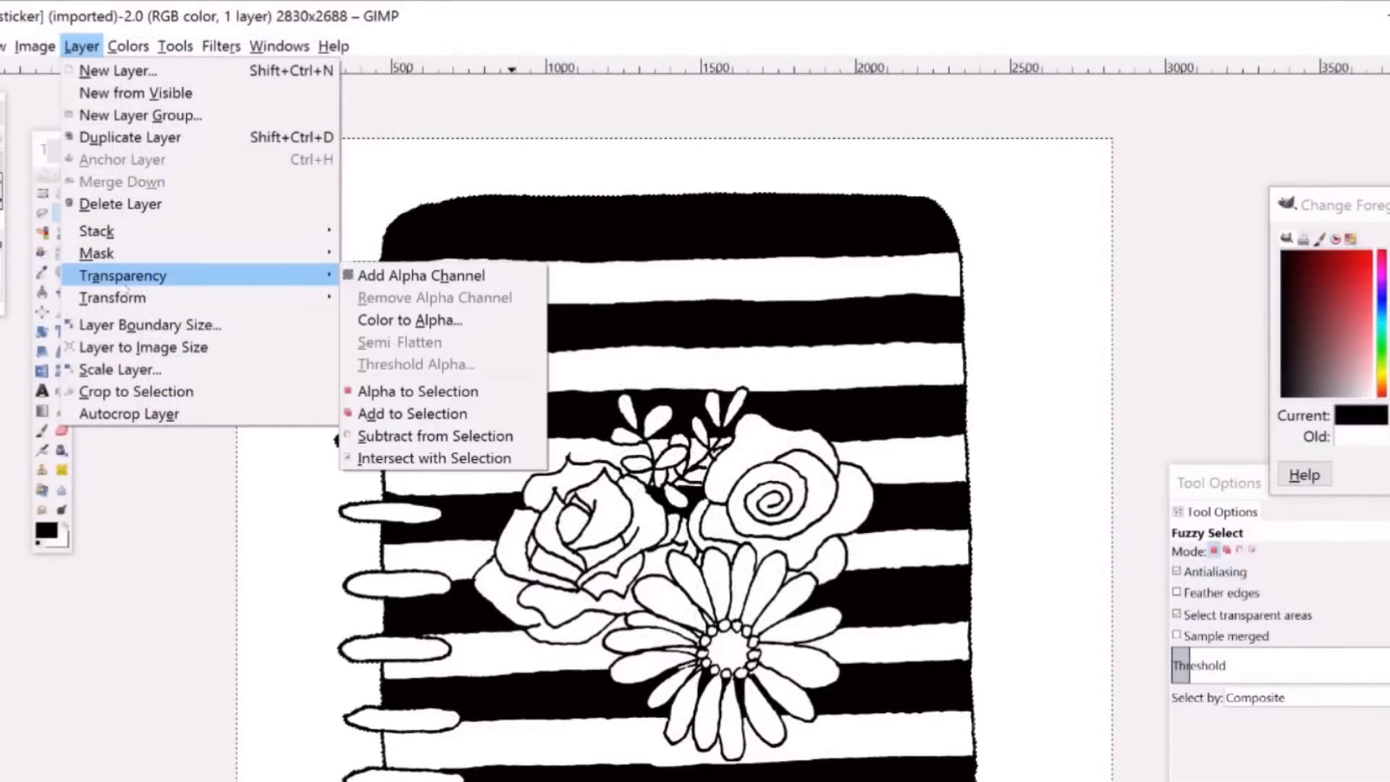
{"action": "mouse_move", "coordinate": [420, 275]}
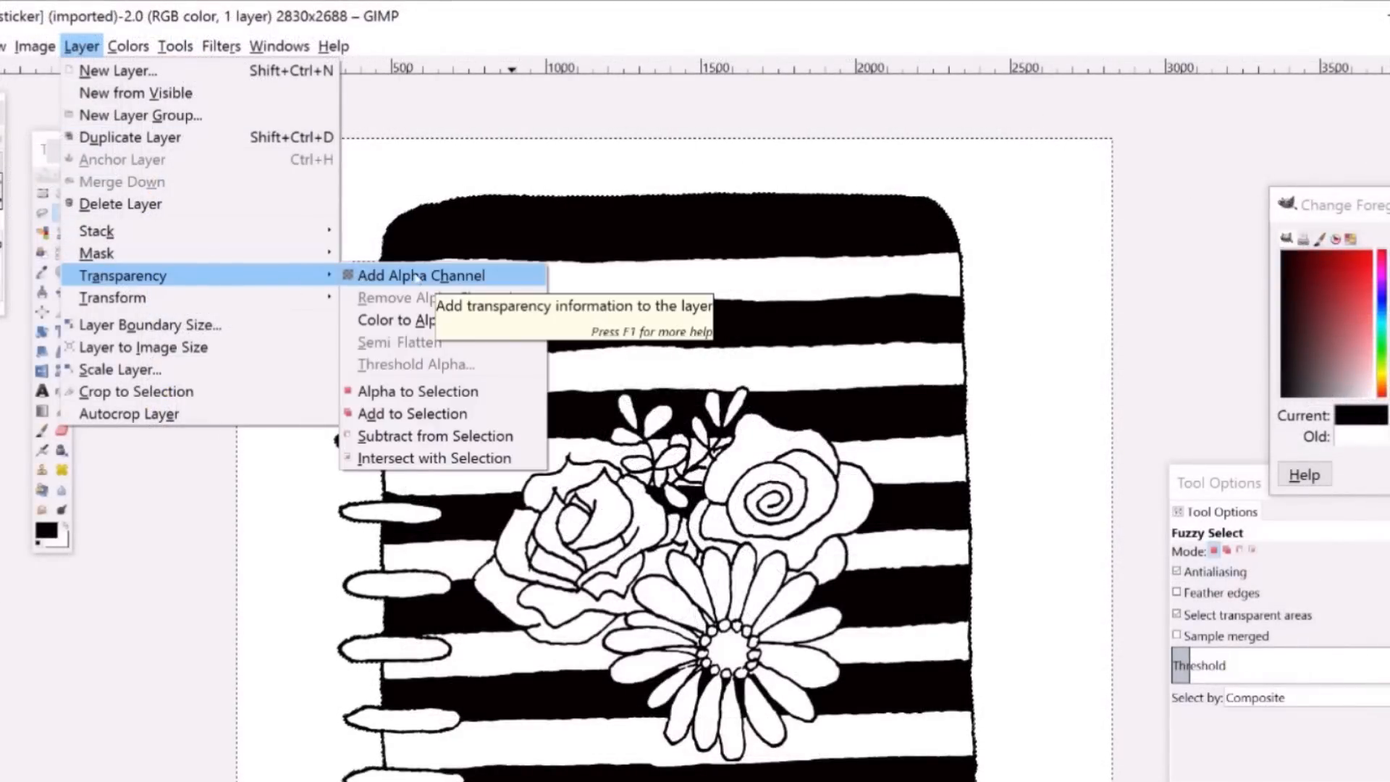
Add an alpha channel to the layer and apply Threshold Alpha at 255.
{"action": "left_click", "coordinate": [420, 275]}
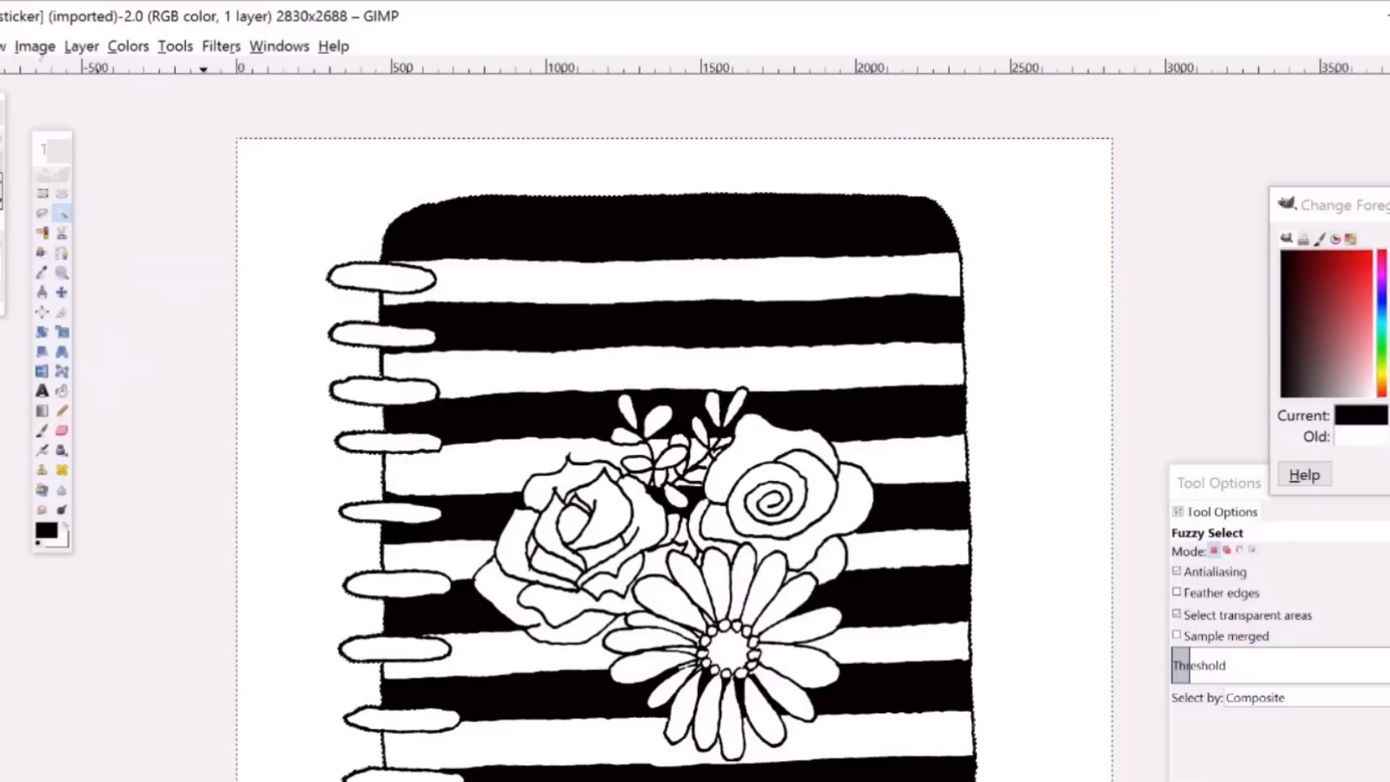
{"action": "left_click", "coordinate": [81, 45]}
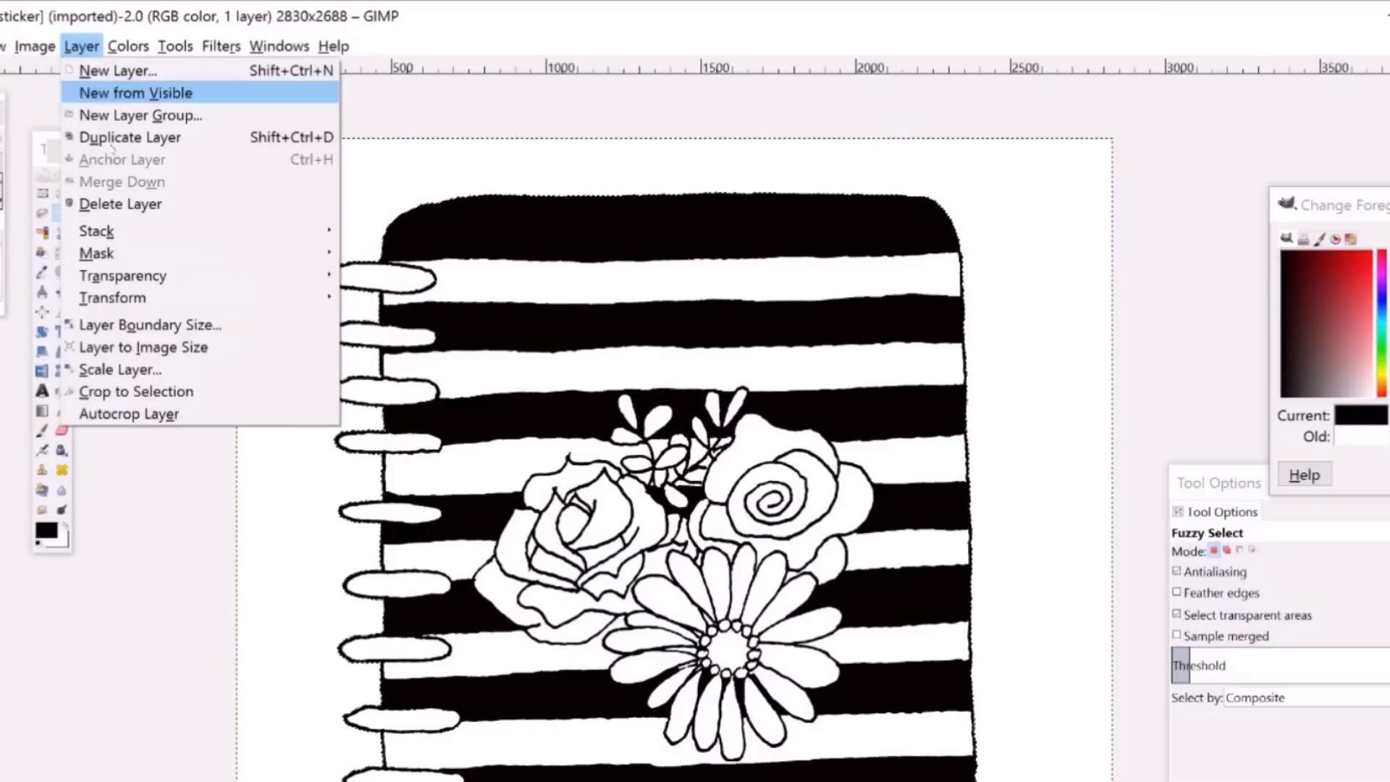
{"action": "mouse_move", "coordinate": [122, 275]}
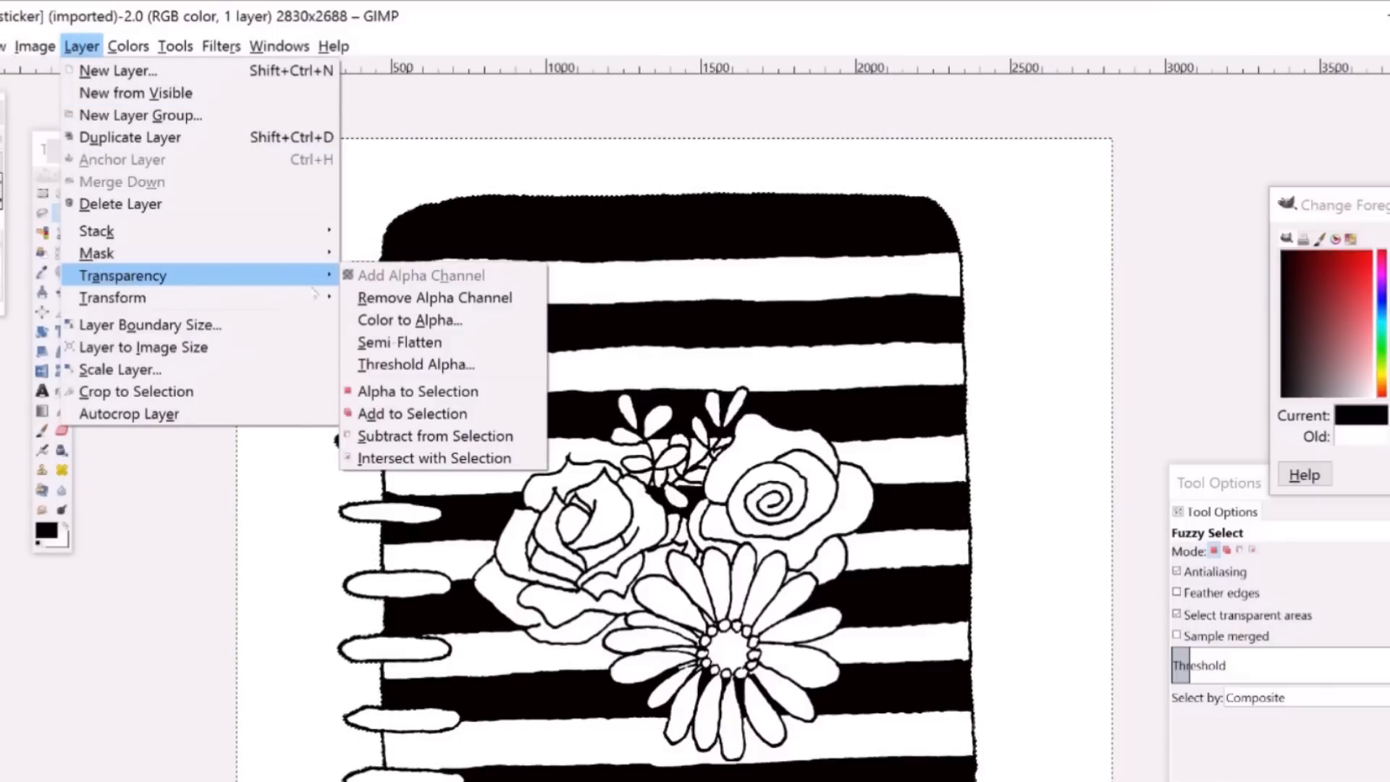
{"action": "mouse_move", "coordinate": [415, 364]}
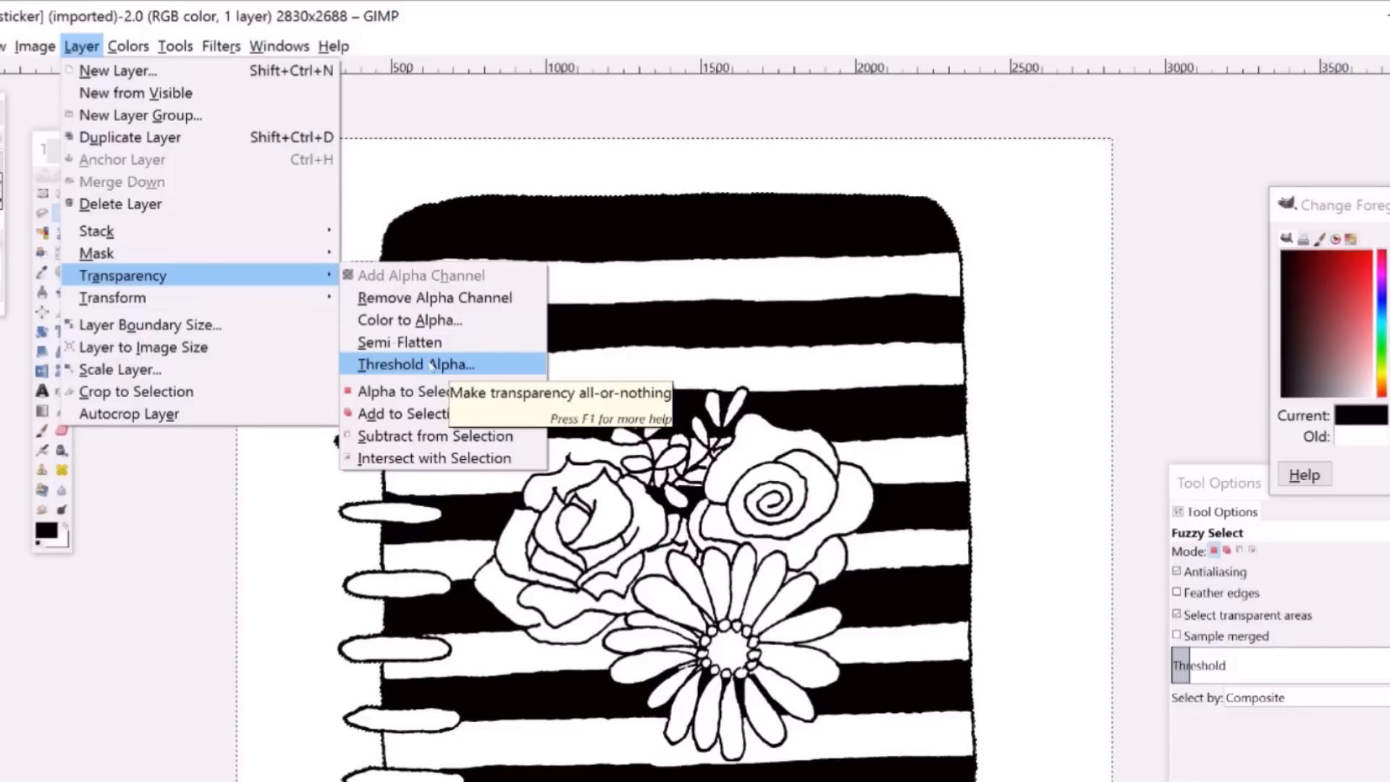
{"action": "left_click", "coordinate": [416, 364]}
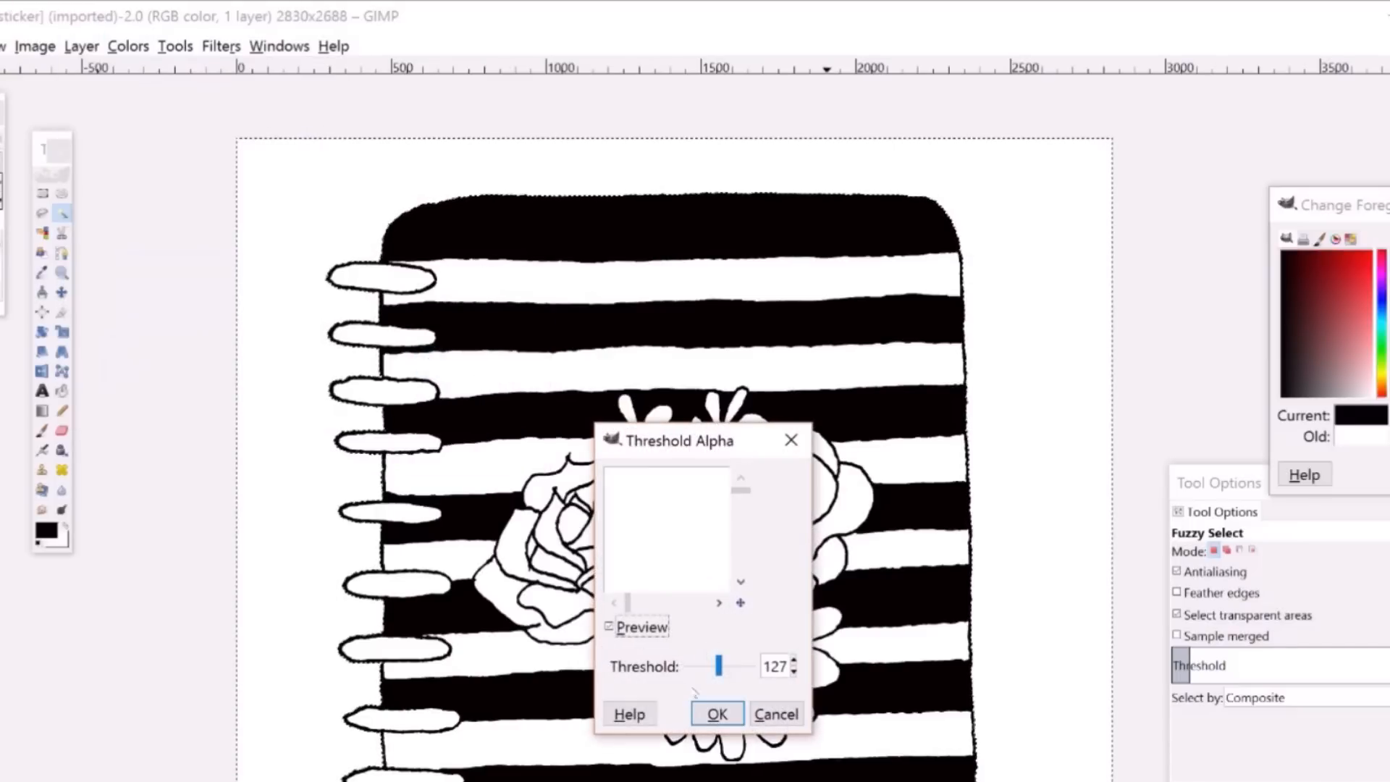
{"action": "left_click_drag", "start_coordinate": [719, 666], "coordinate": [753, 666]}
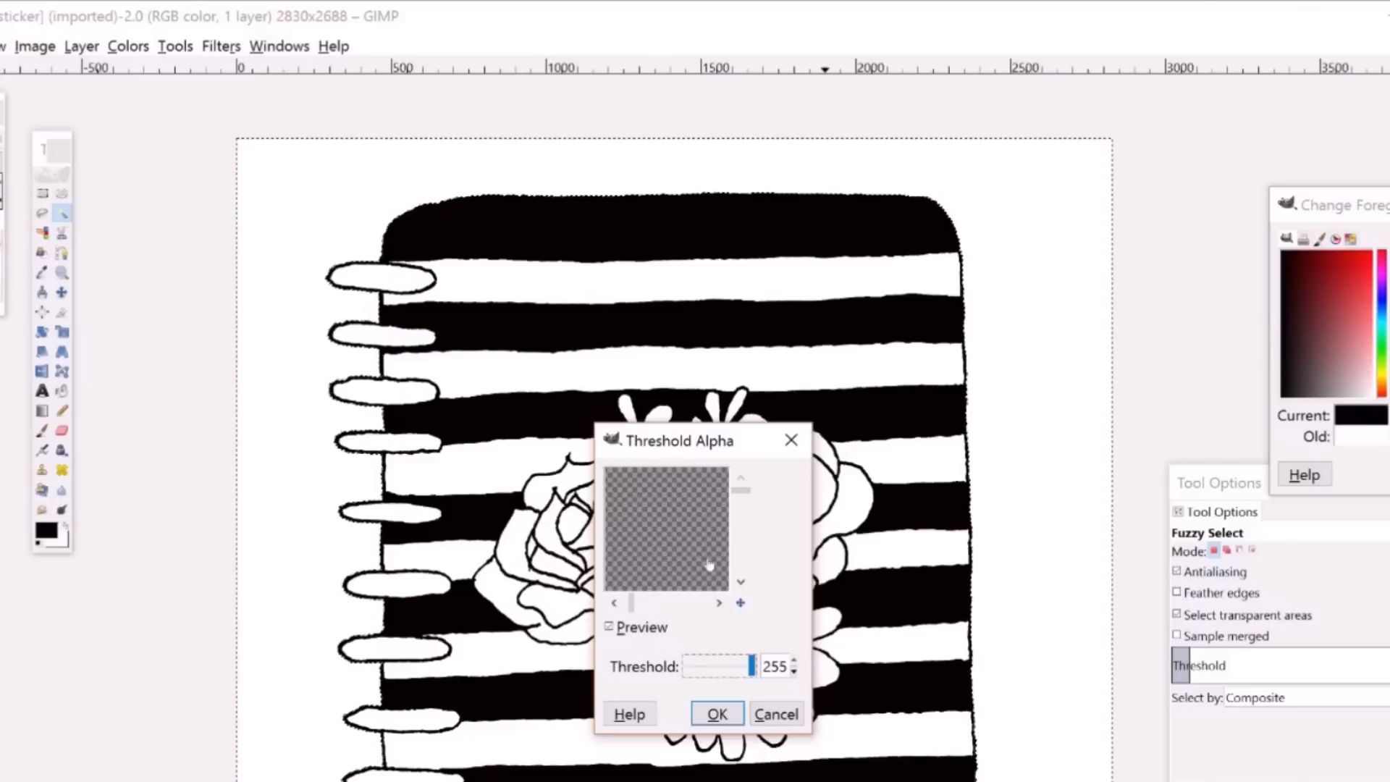
{"action": "left_click", "coordinate": [716, 714]}
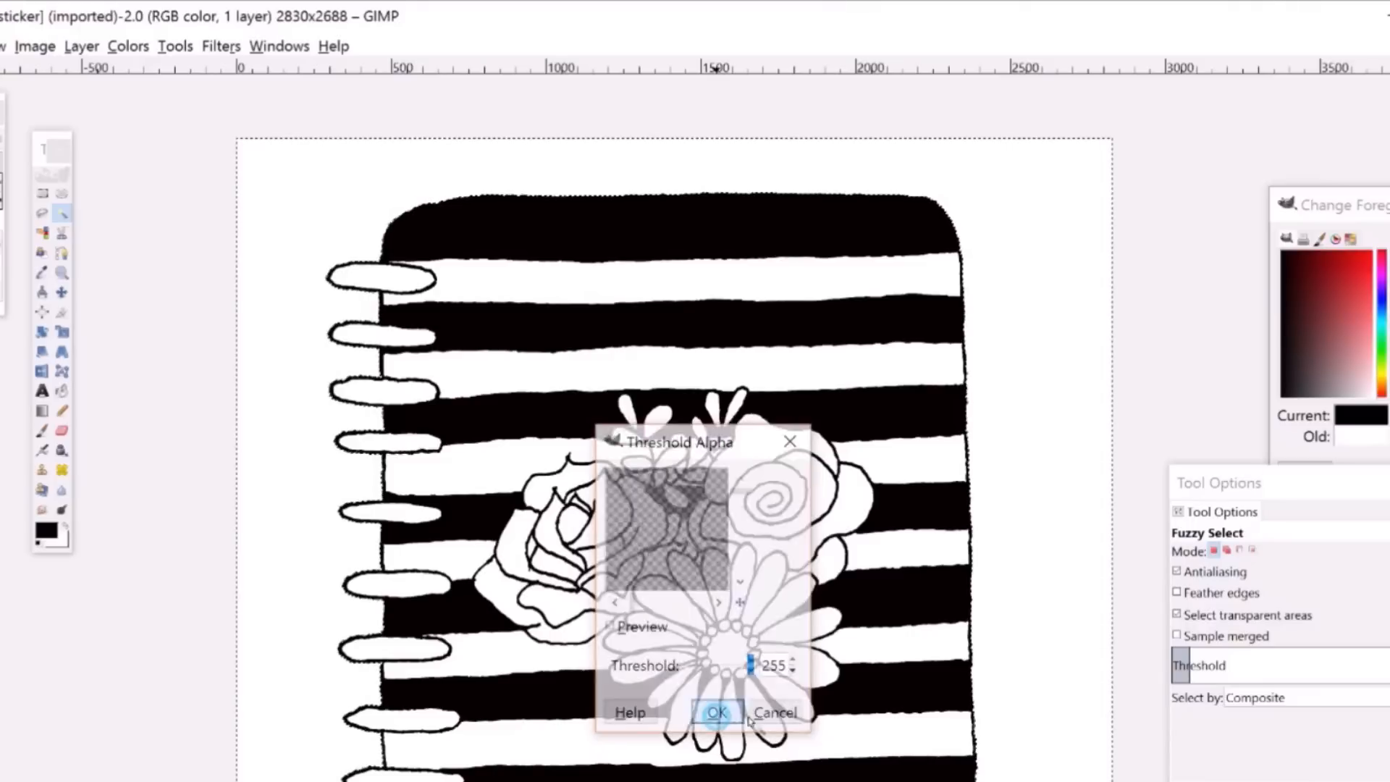
Export the sticker as happy planner sticker.png to the Desktop with default PNG options.
{"action": "left_click", "coordinate": [717, 712]}
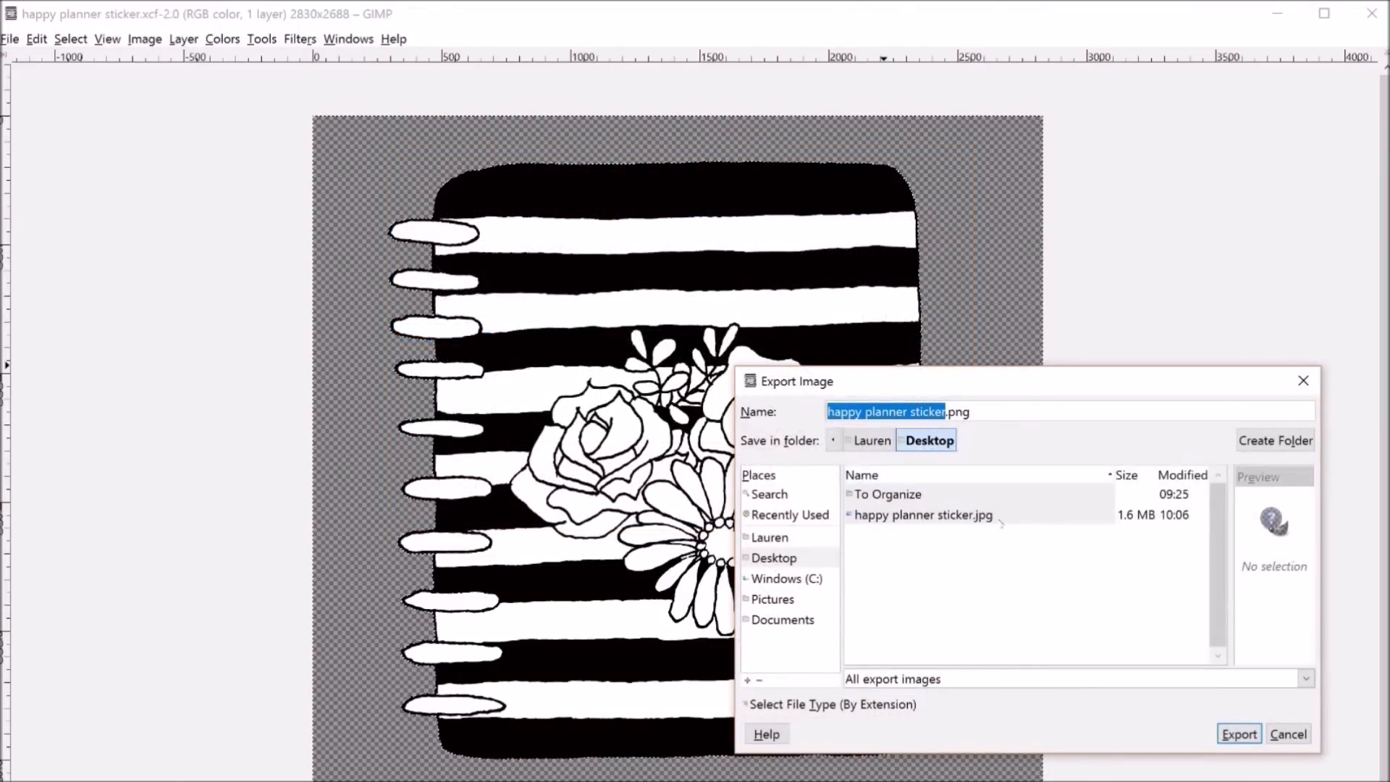
{"action": "left_click", "coordinate": [1238, 734]}
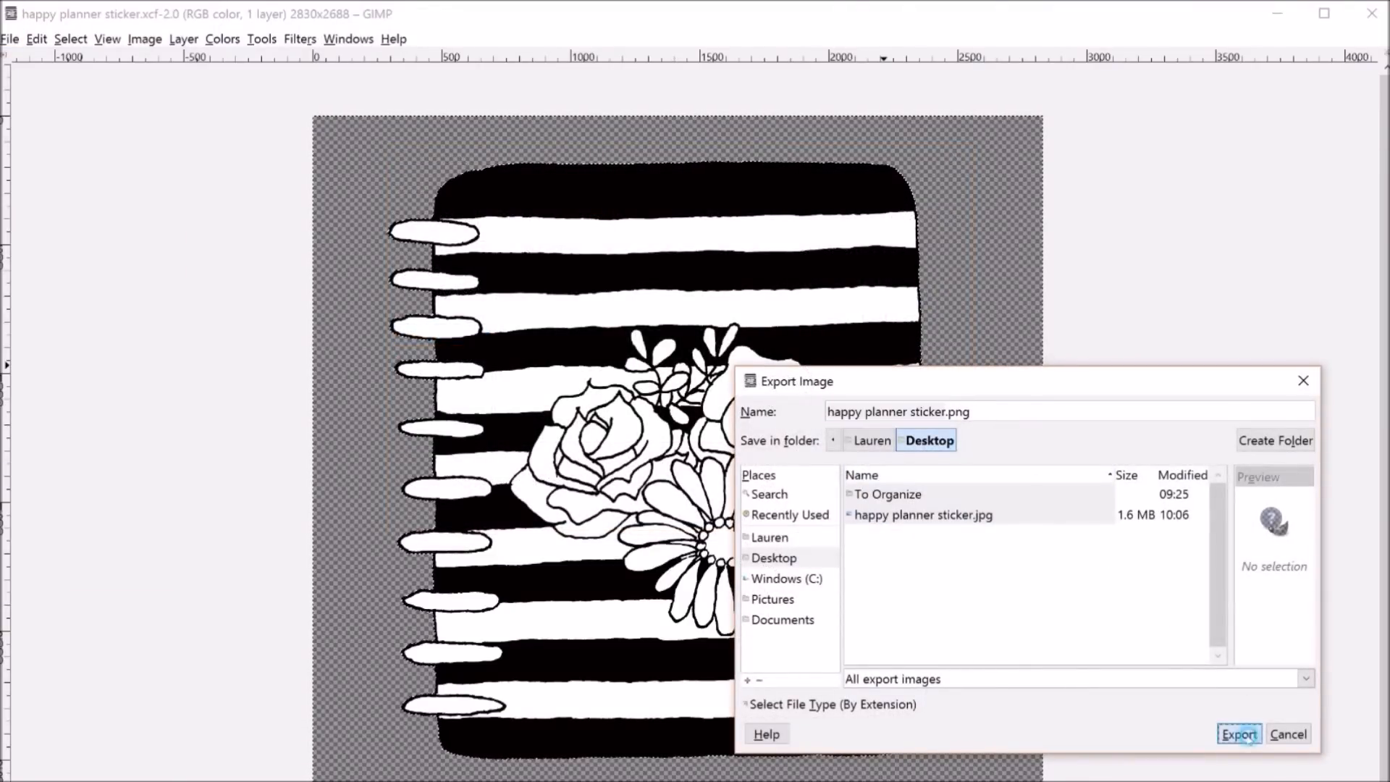
{"action": "left_click", "coordinate": [1238, 733]}
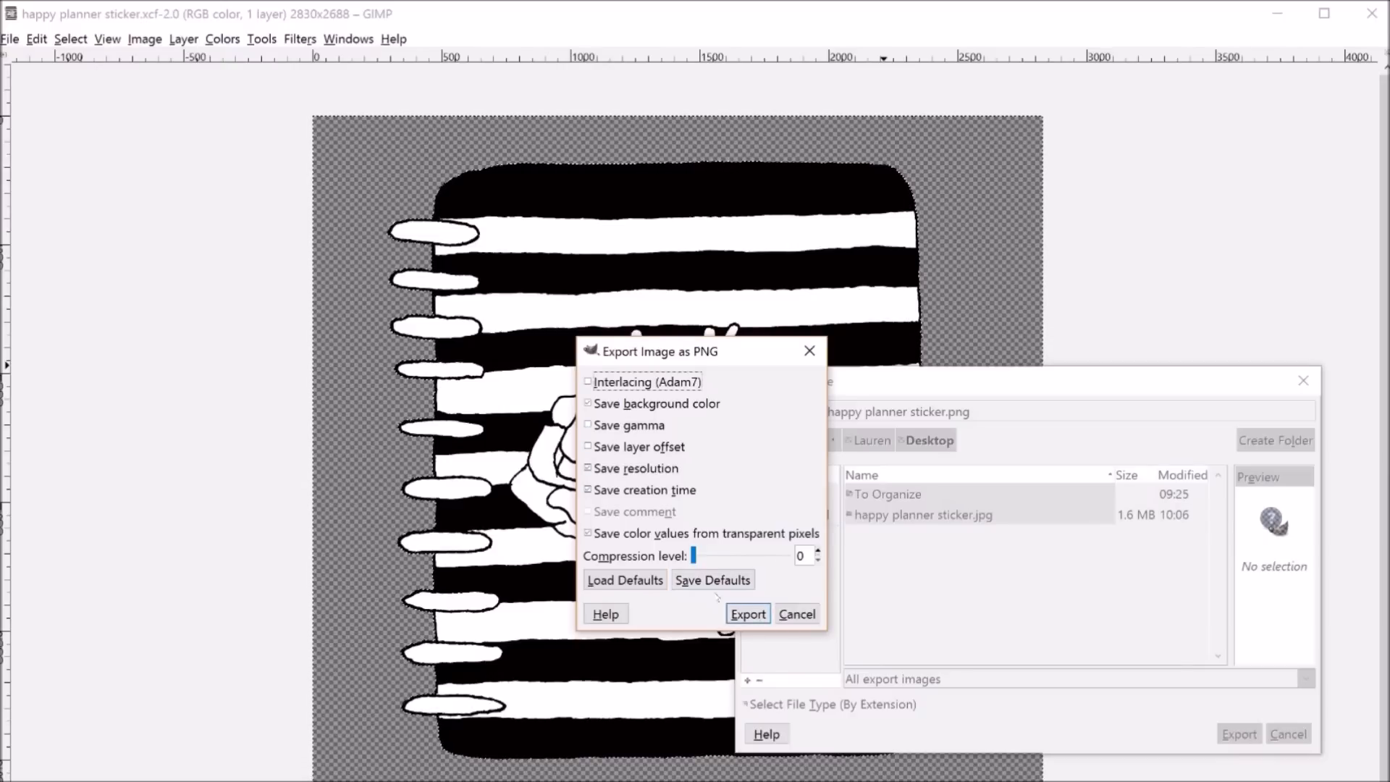
{"action": "left_click", "coordinate": [747, 614]}
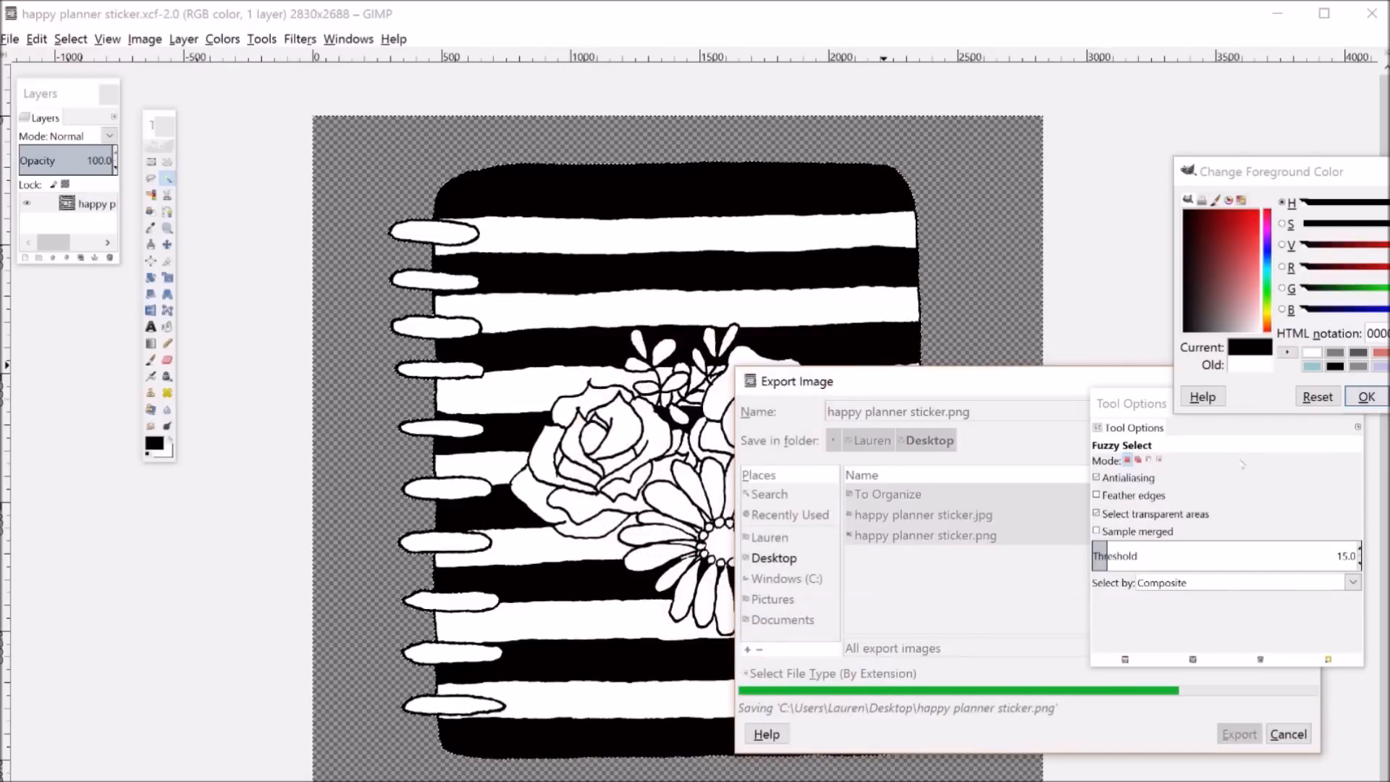
{"action": "left_click", "coordinate": [1238, 732]}
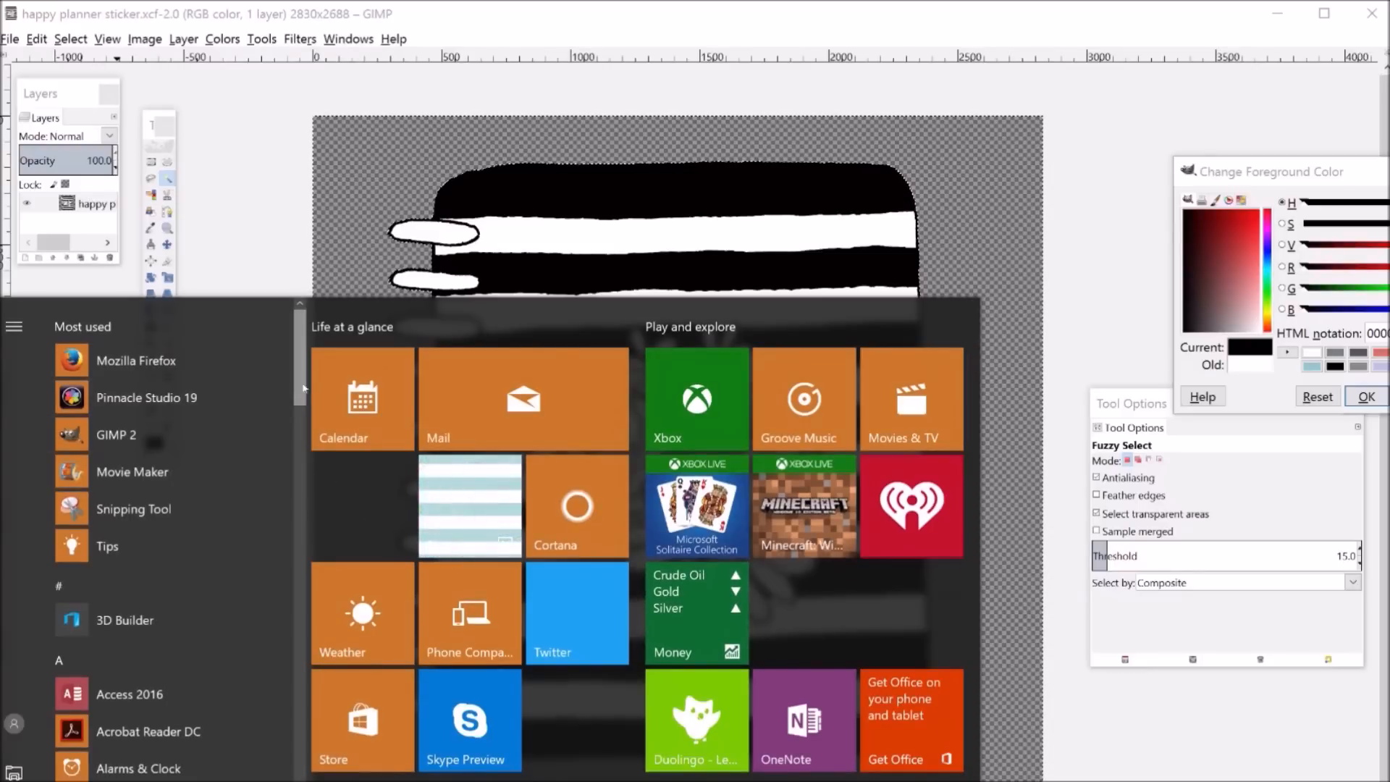
Insert a 10-column, 20-row table with fixed 1-inch column widths.
{"action": "scroll", "scroll_direction": "down", "scroll_amount": 3}
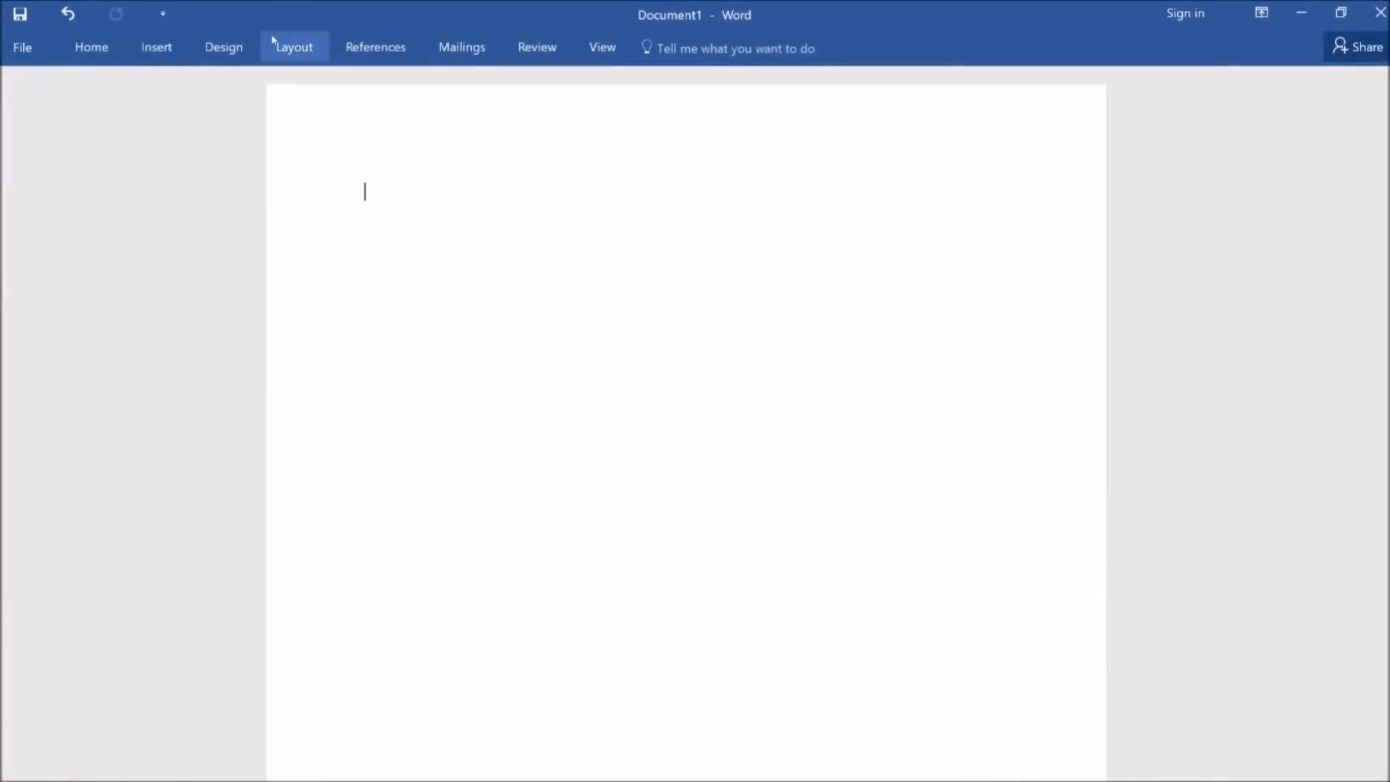
{"action": "left_click", "coordinate": [131, 105]}
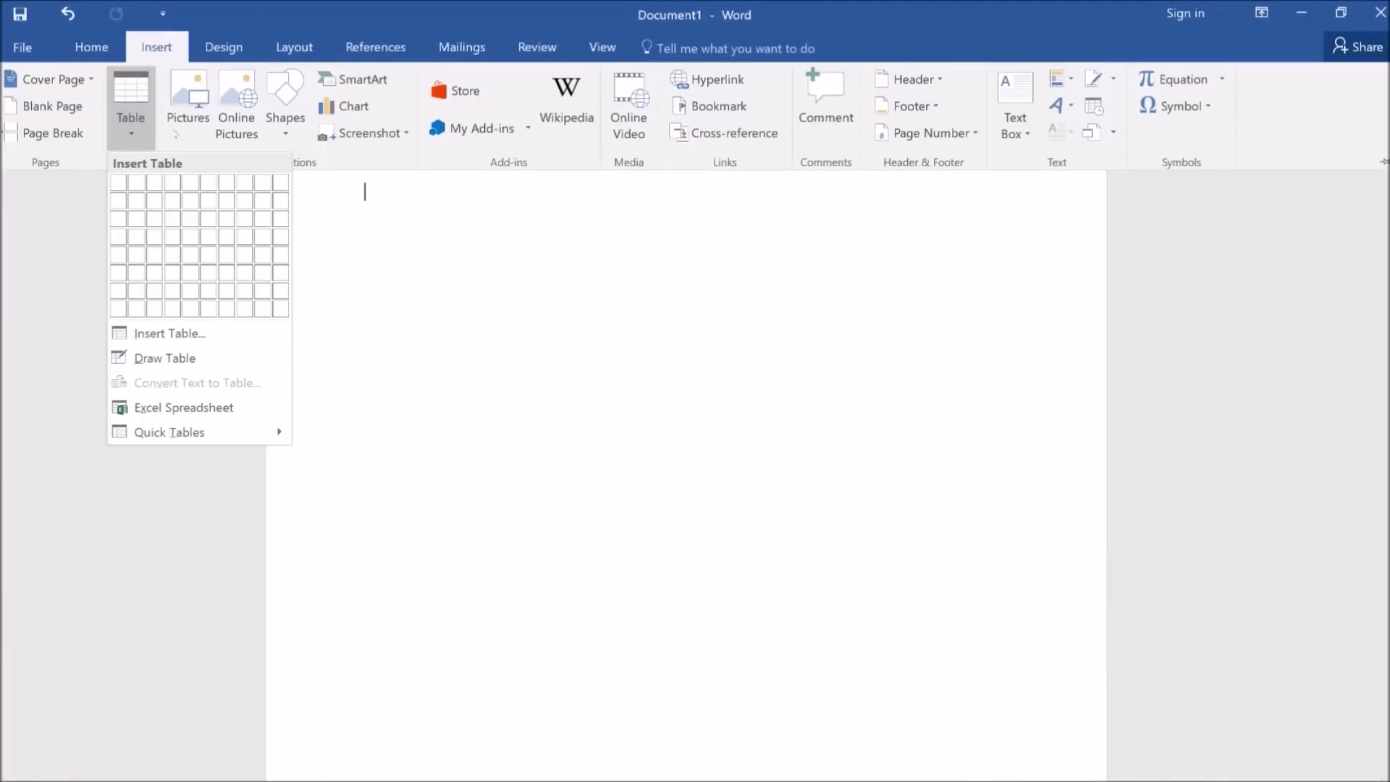
{"action": "left_click", "coordinate": [168, 333]}
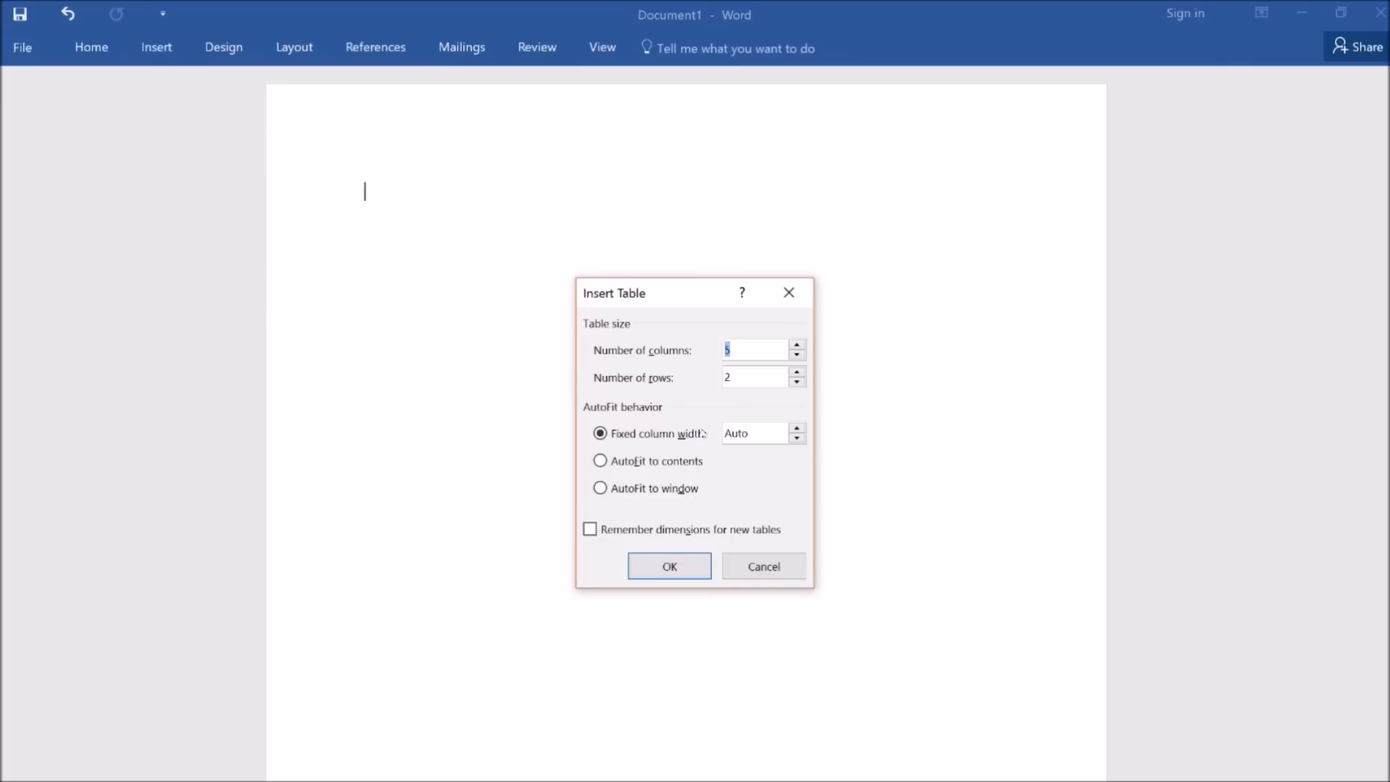
{"action": "left_click", "coordinate": [797, 437]}
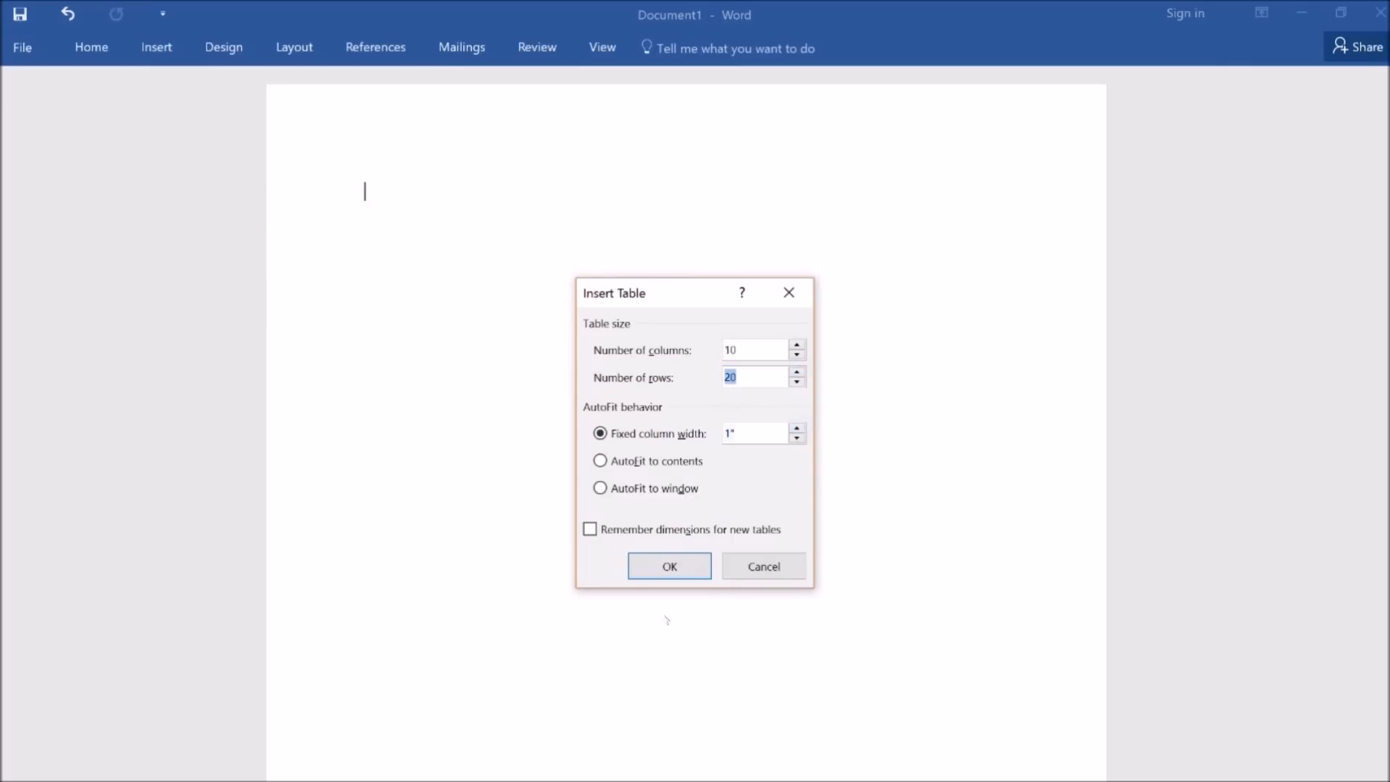
{"action": "left_click", "coordinate": [669, 566]}
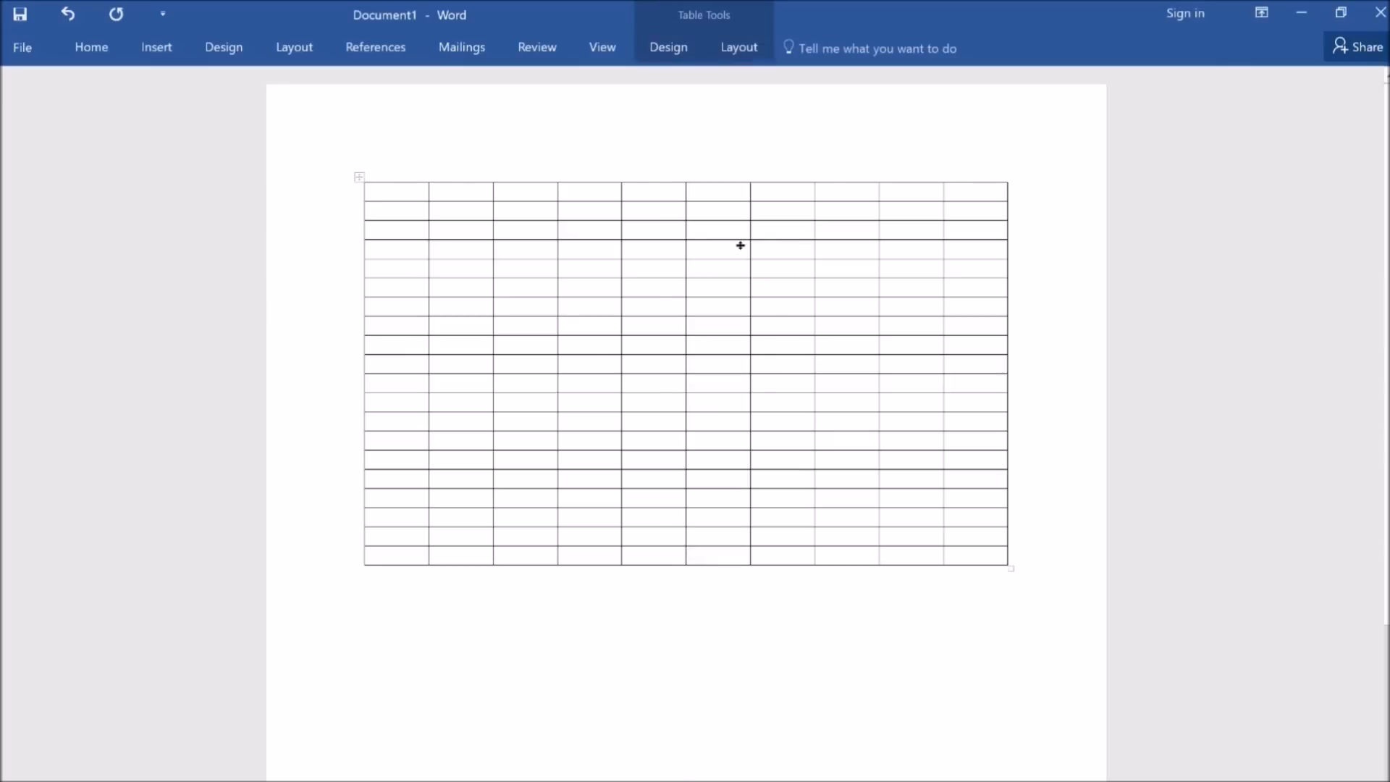
Insert the planner sticker PNG from the Desktop into the first cell and resize it to 0.7 inch.
{"action": "left_click", "coordinate": [156, 46]}
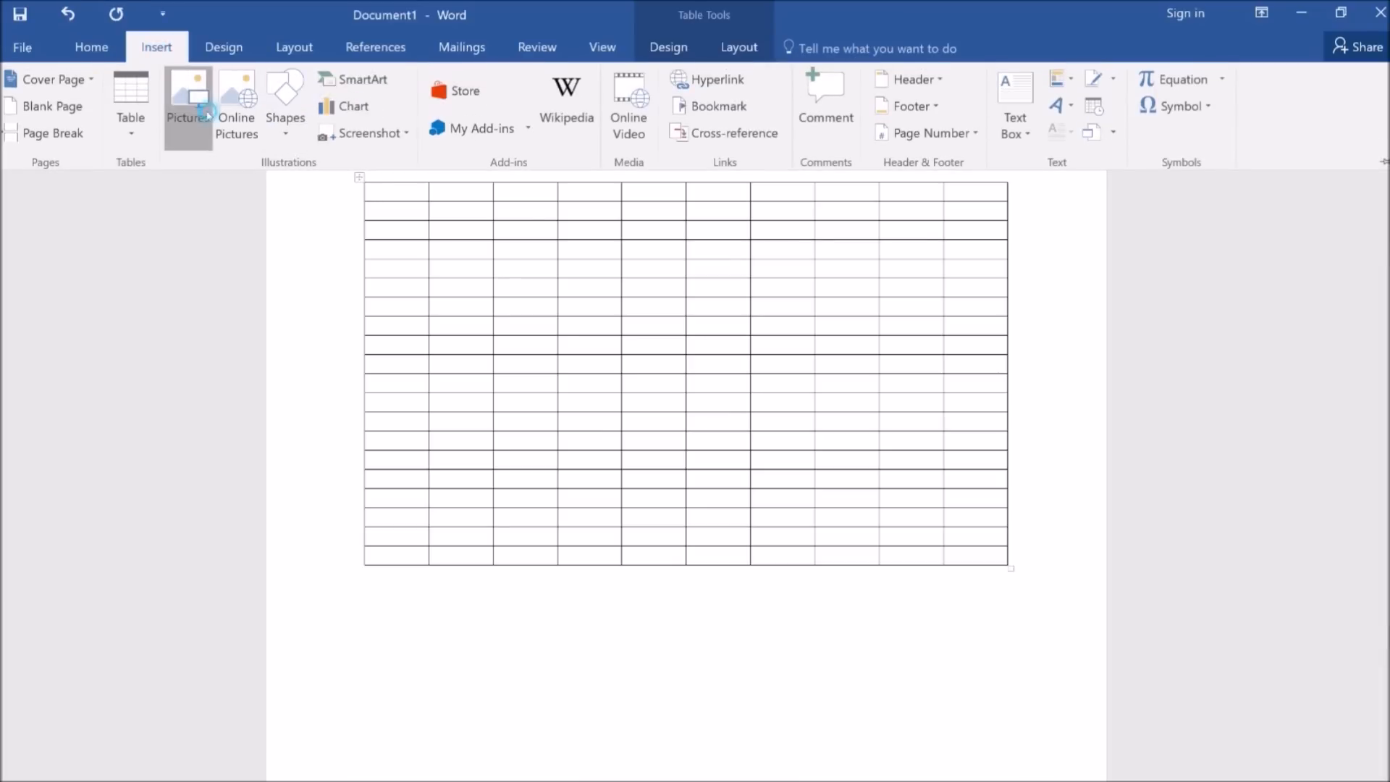
{"action": "left_click", "coordinate": [188, 101]}
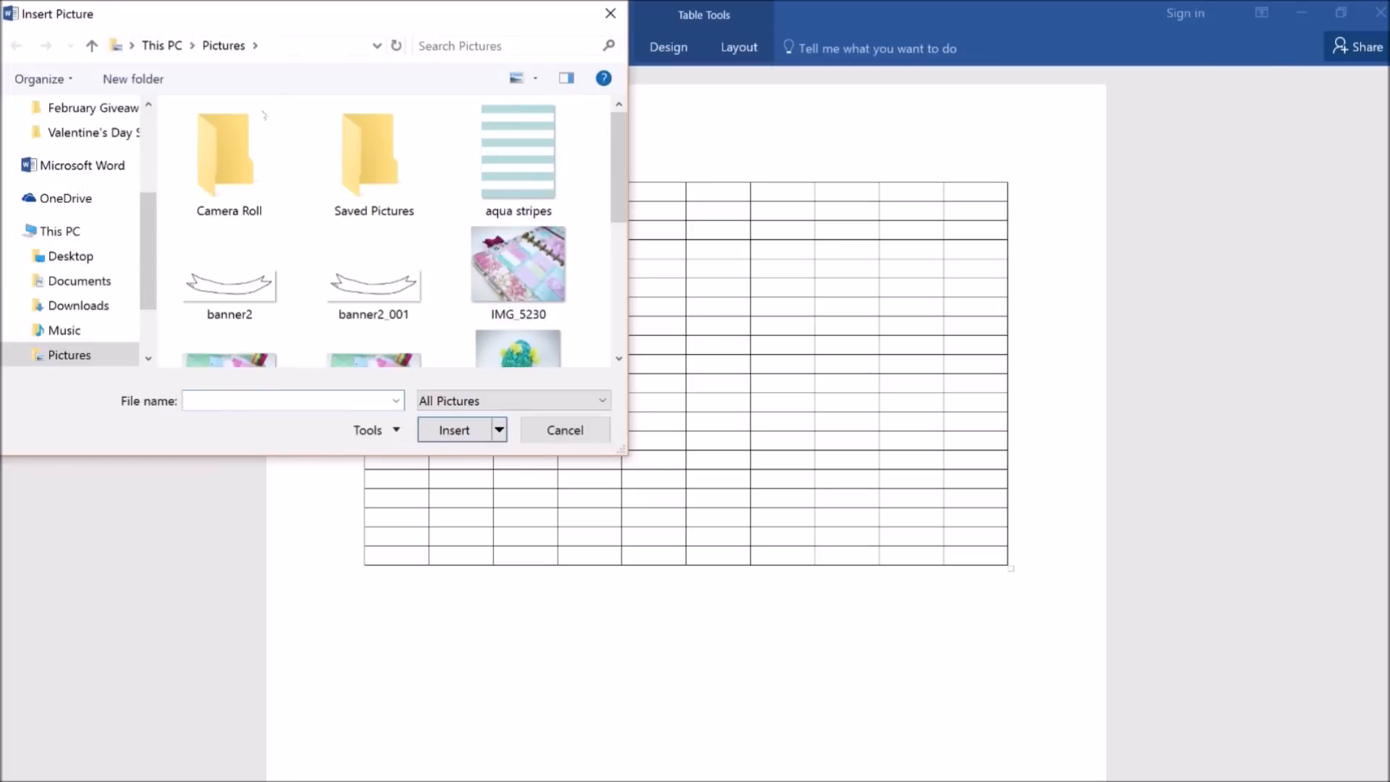
{"action": "left_click", "coordinate": [69, 147]}
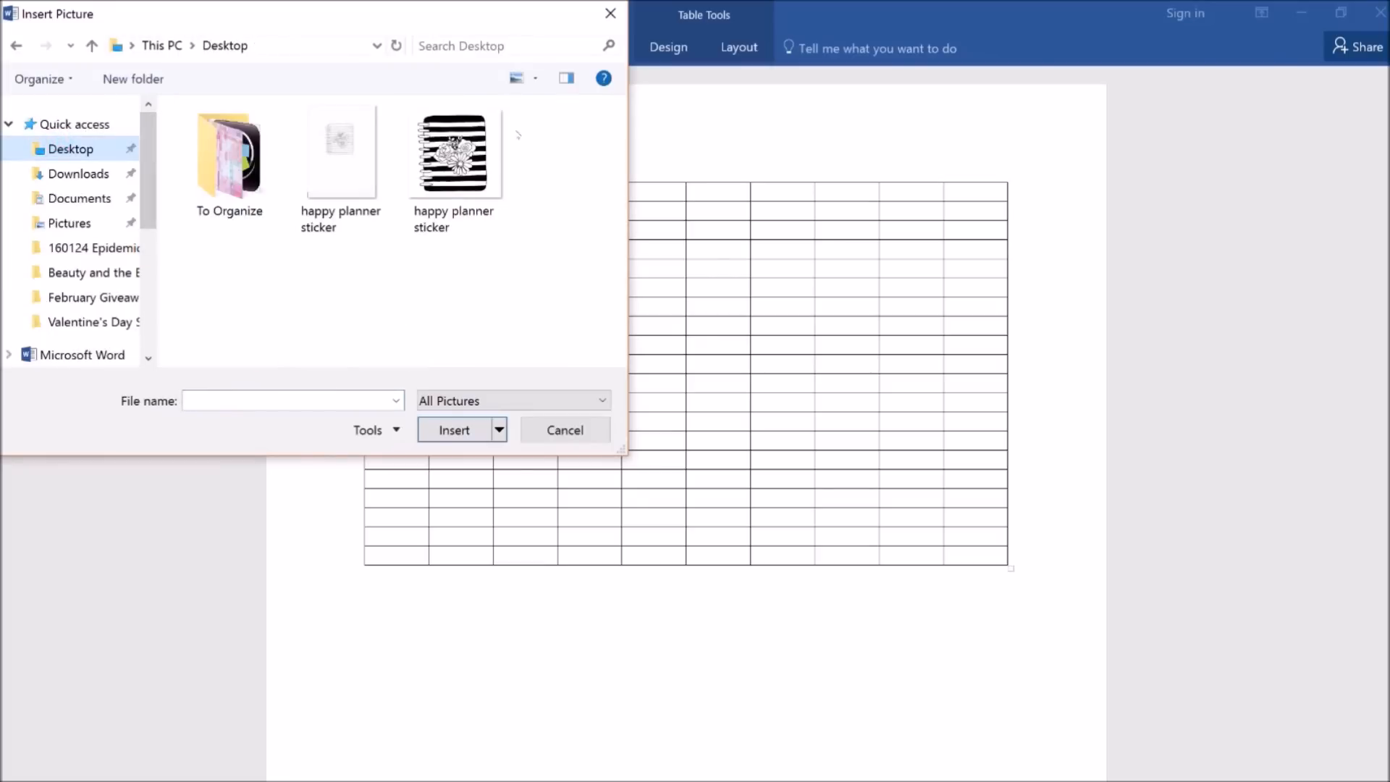
{"action": "mouse_move", "coordinate": [453, 150]}
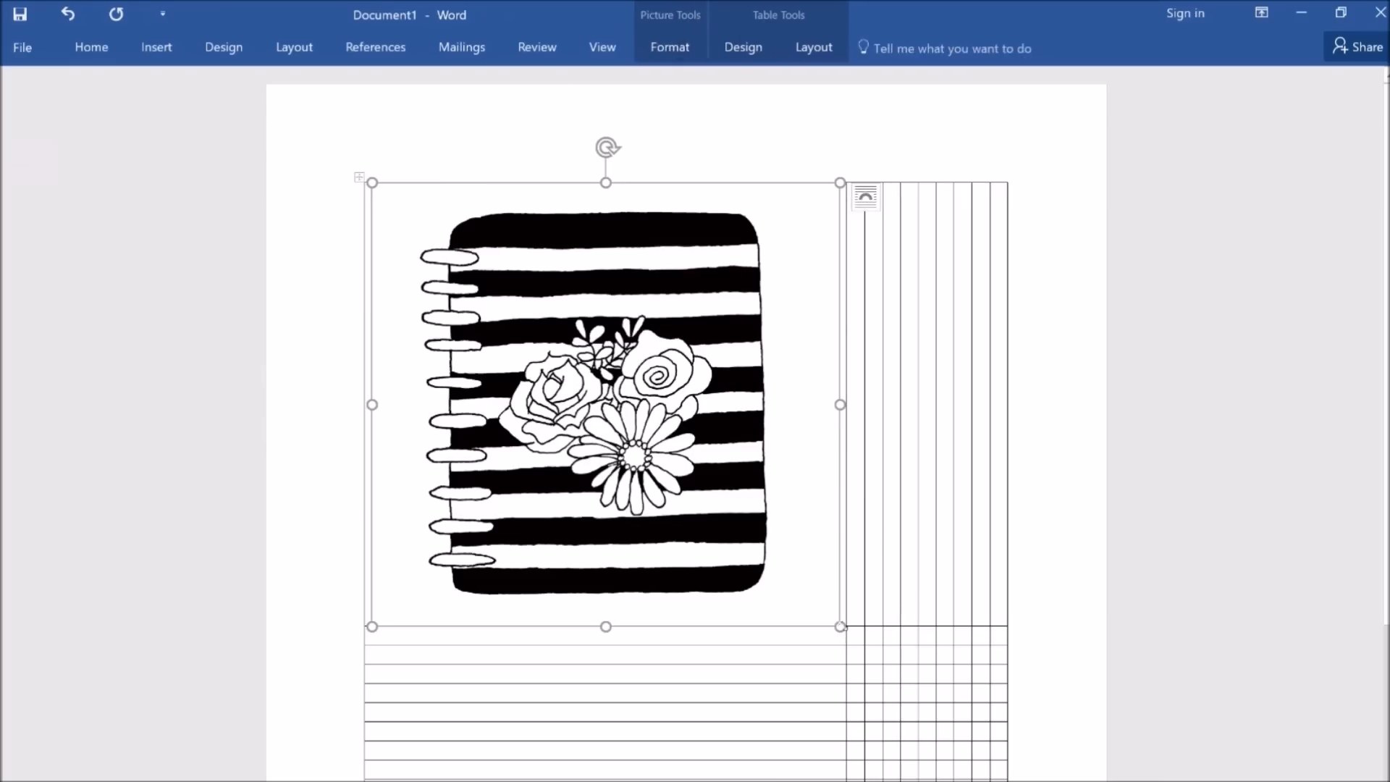
{"action": "left_click", "coordinate": [669, 48]}
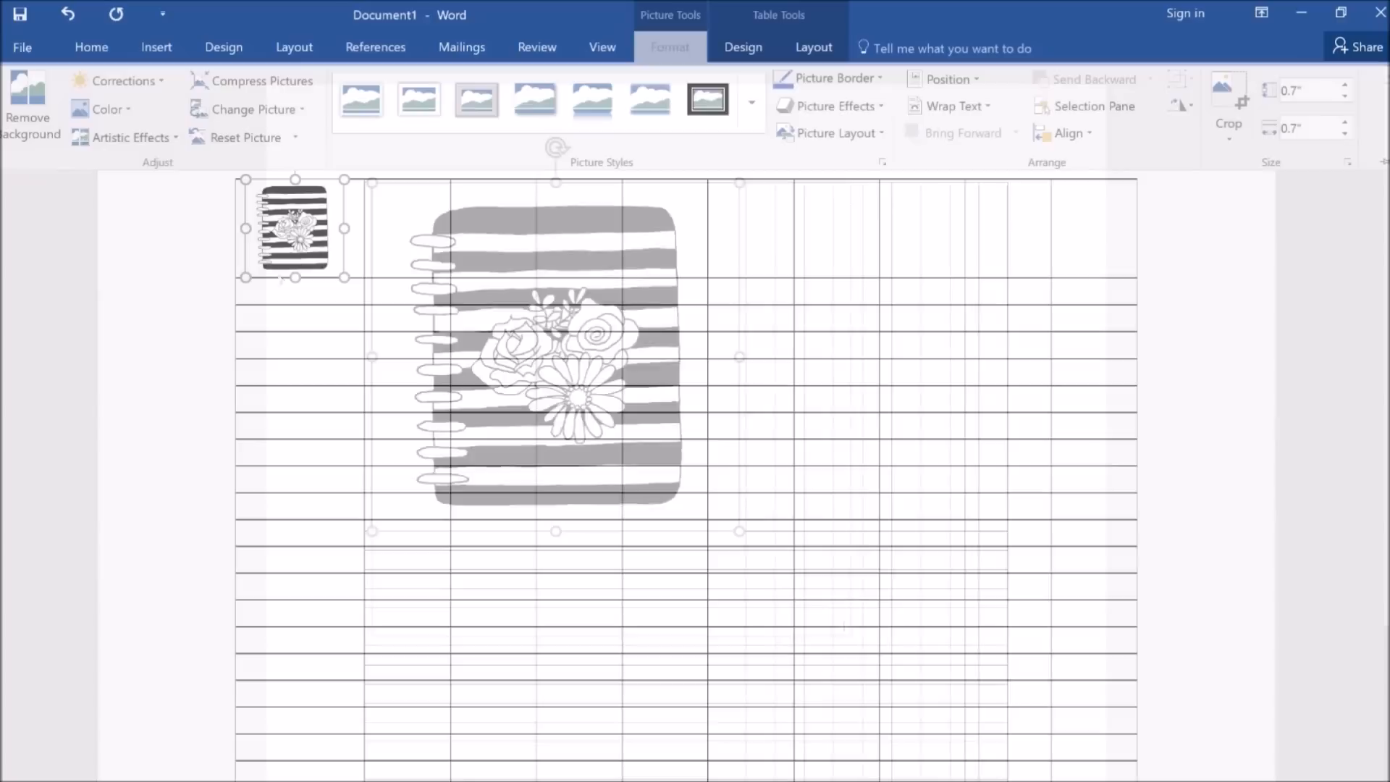
Paste sticker copies across alternating rows and add the label 'Plan' in Forte under the first.
{"action": "right_click", "coordinate": [296, 228]}
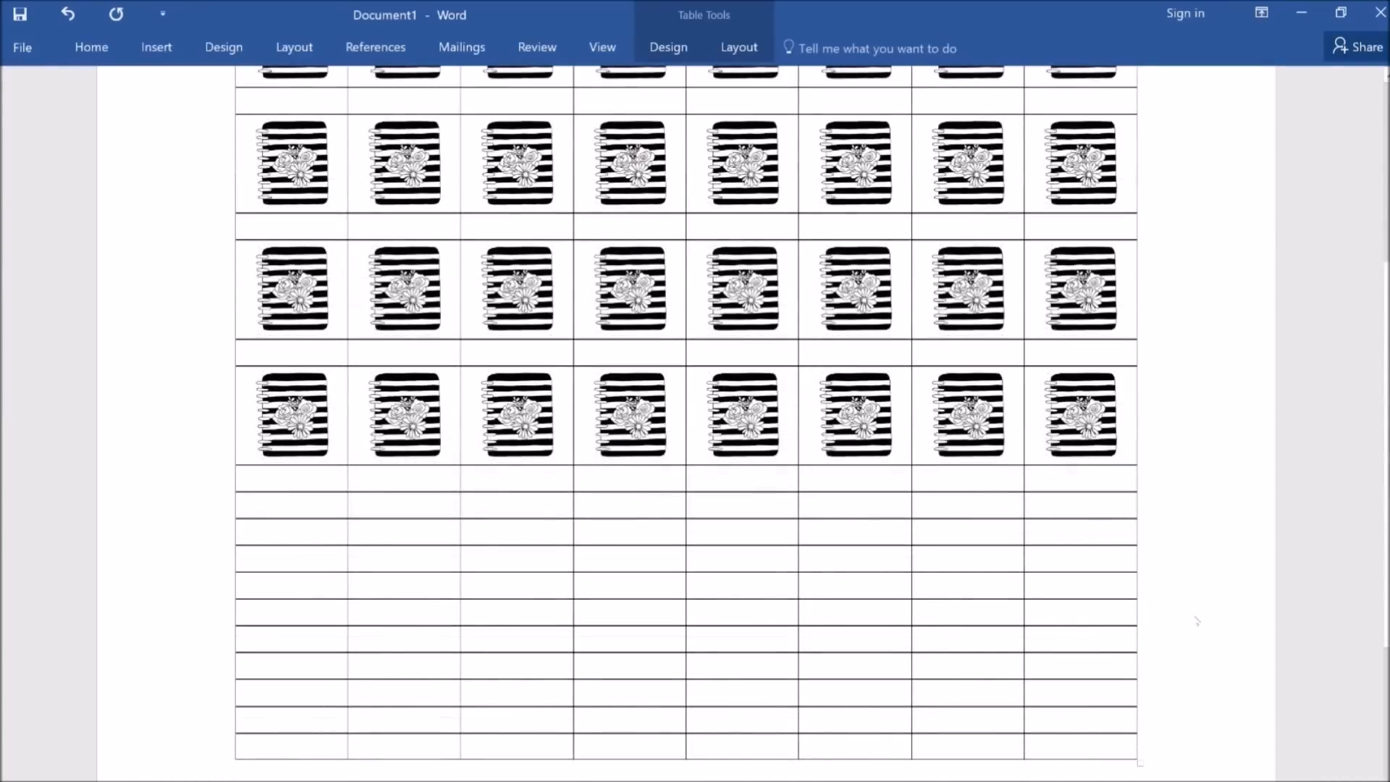
{"action": "mouse_move", "coordinate": [1199, 622]}
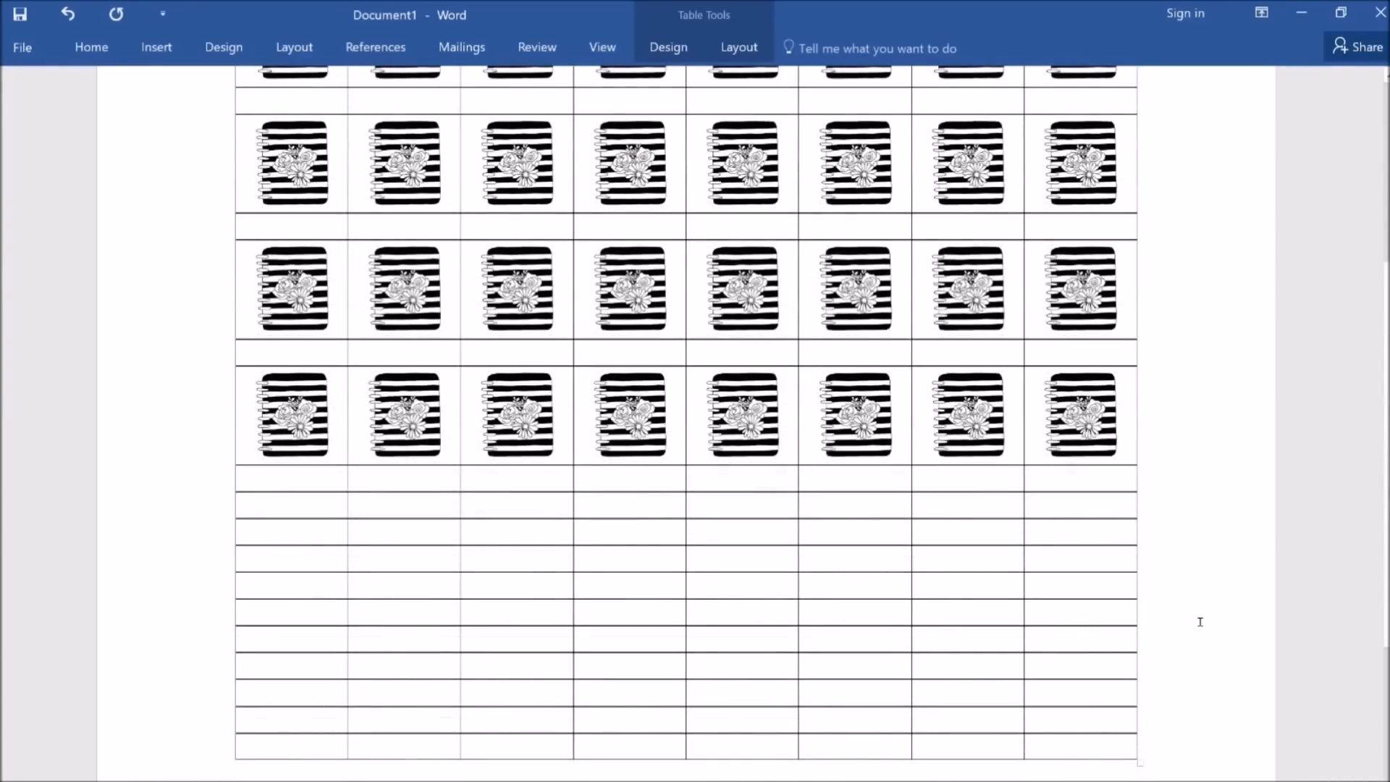
{"action": "left_click", "coordinate": [157, 47]}
{"action": "type", "text": "Pla"}
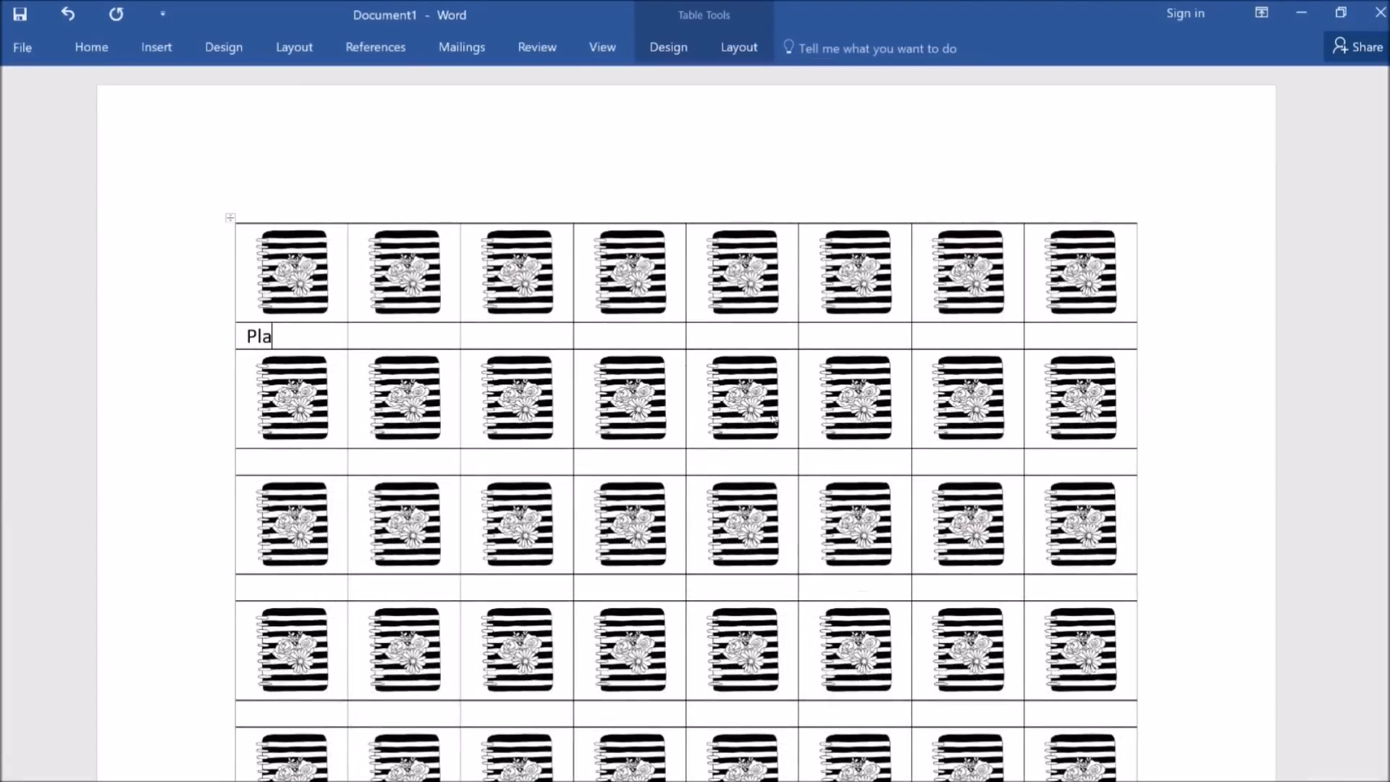
{"action": "left_click", "coordinate": [90, 47]}
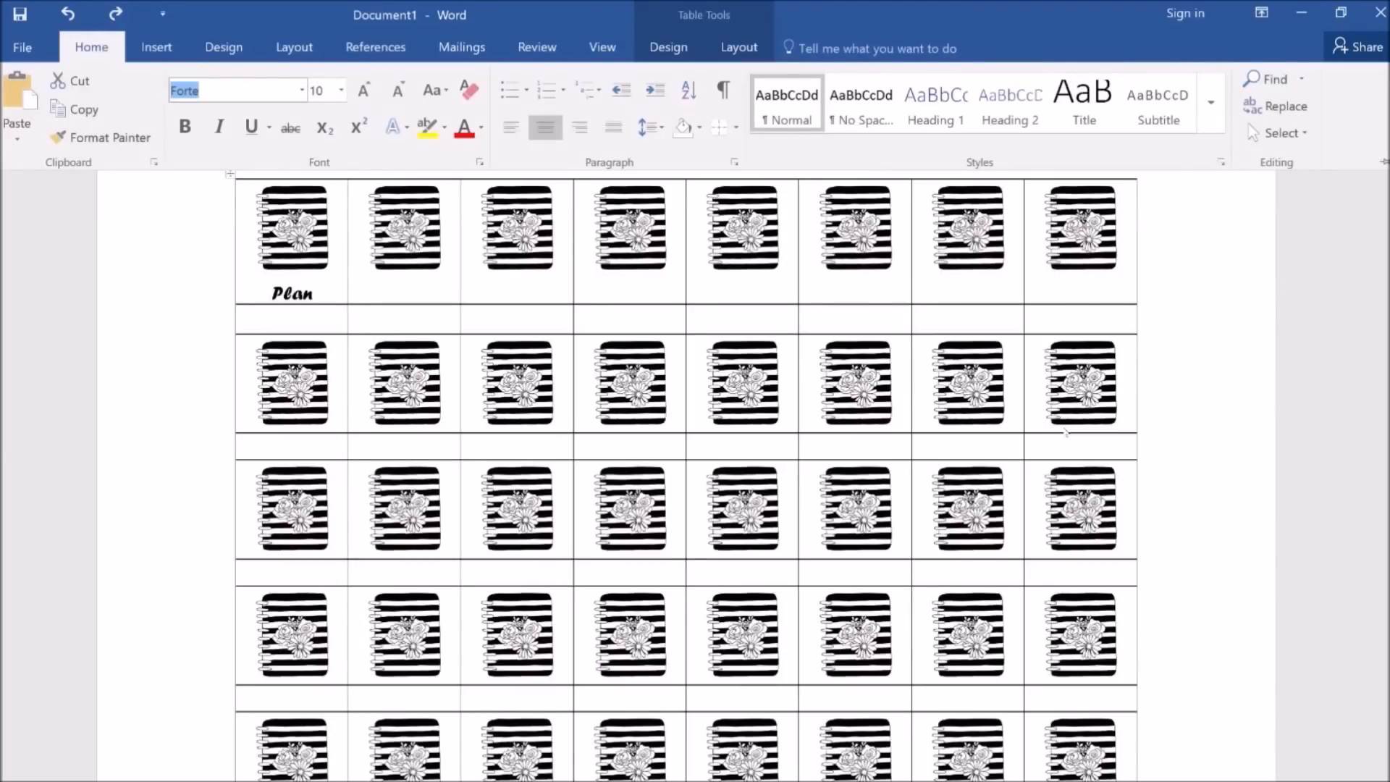
Set the printer to Specialty Paper, Best Quality from File > Print and confirm.
{"action": "left_click", "coordinate": [21, 46]}
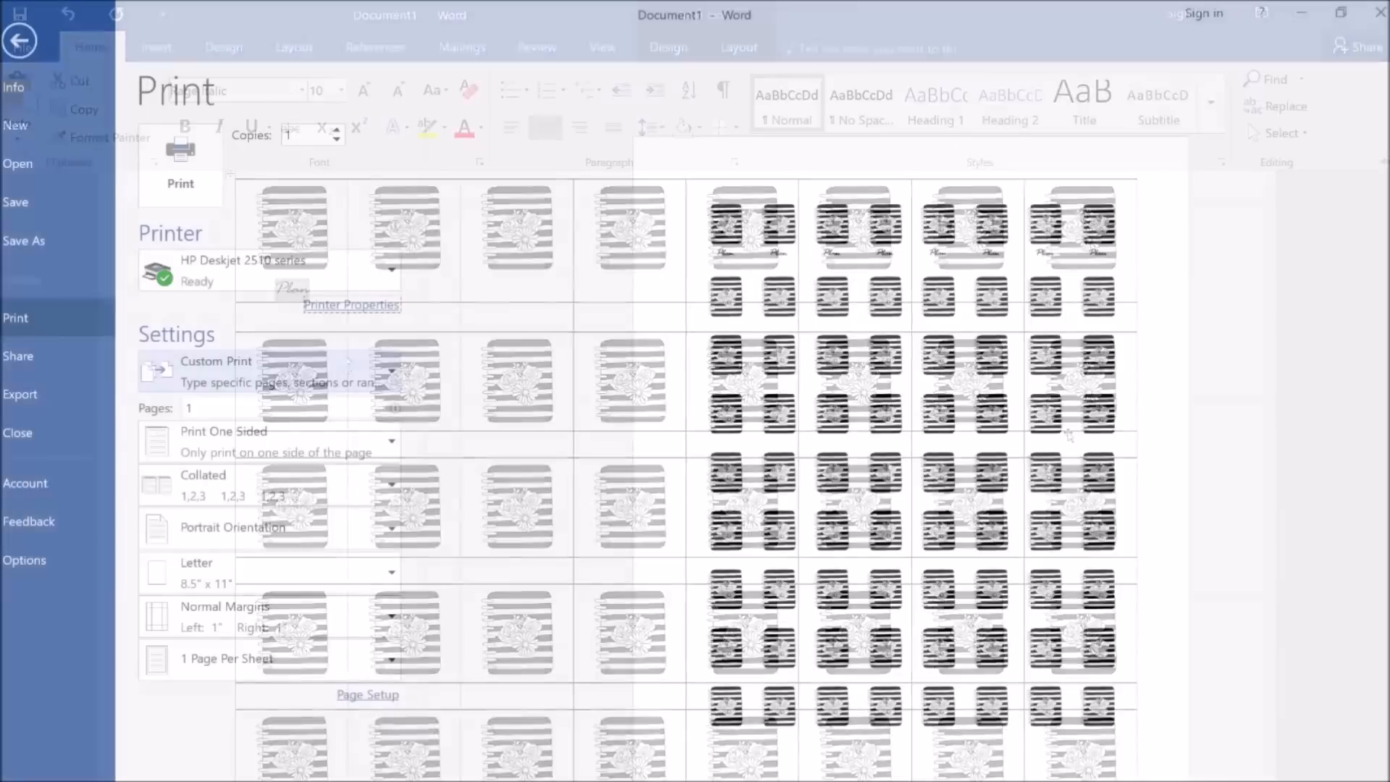
{"action": "left_click", "coordinate": [352, 304]}
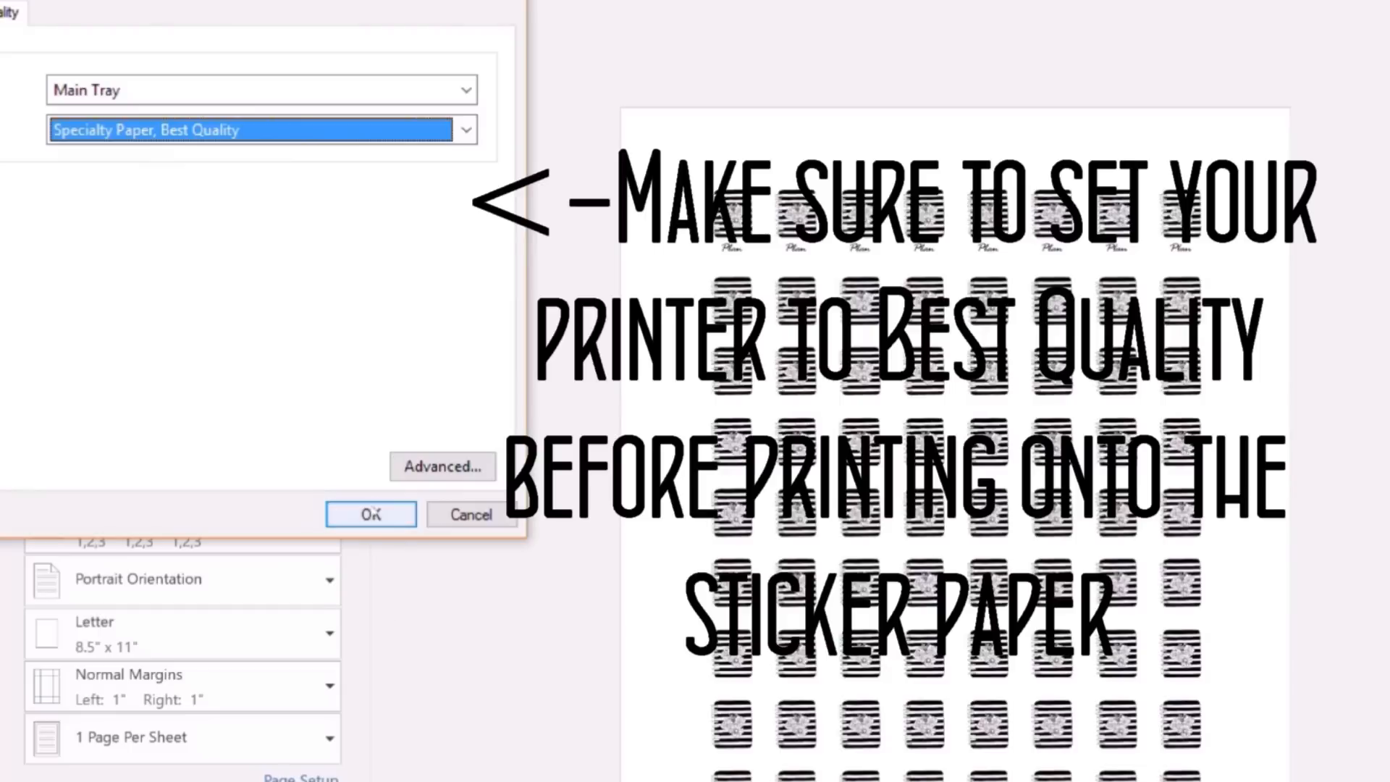
{"action": "left_click", "coordinate": [369, 514]}
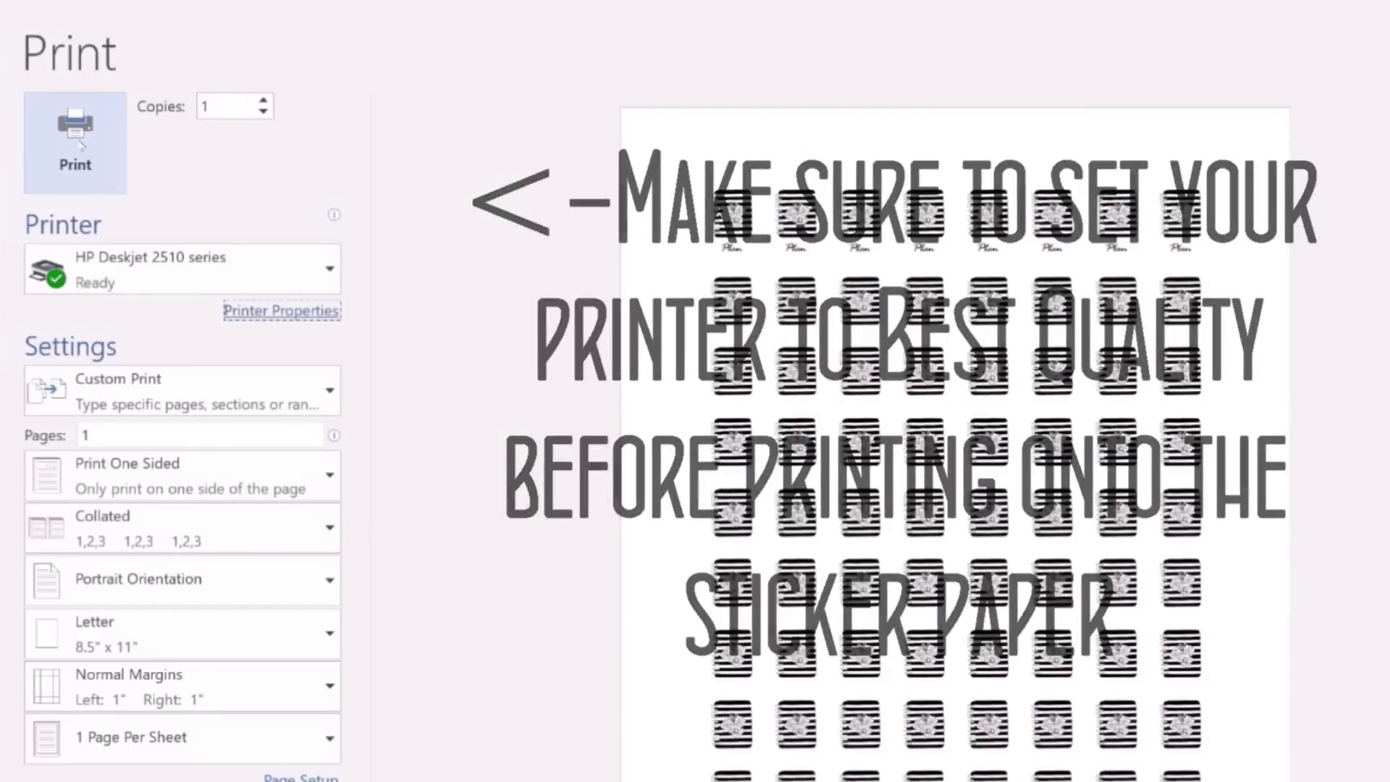